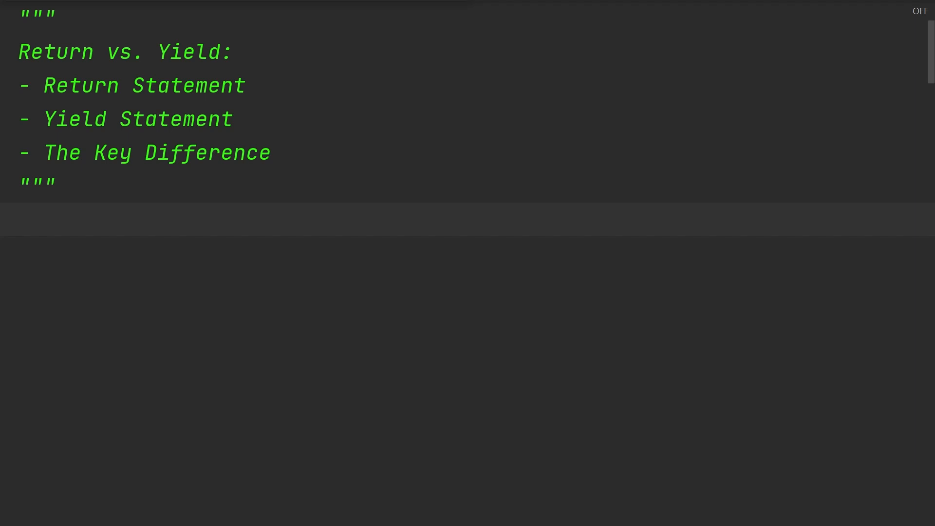
Run return_example in the Python Console and point out its for-loop header
double_click(55, 52)
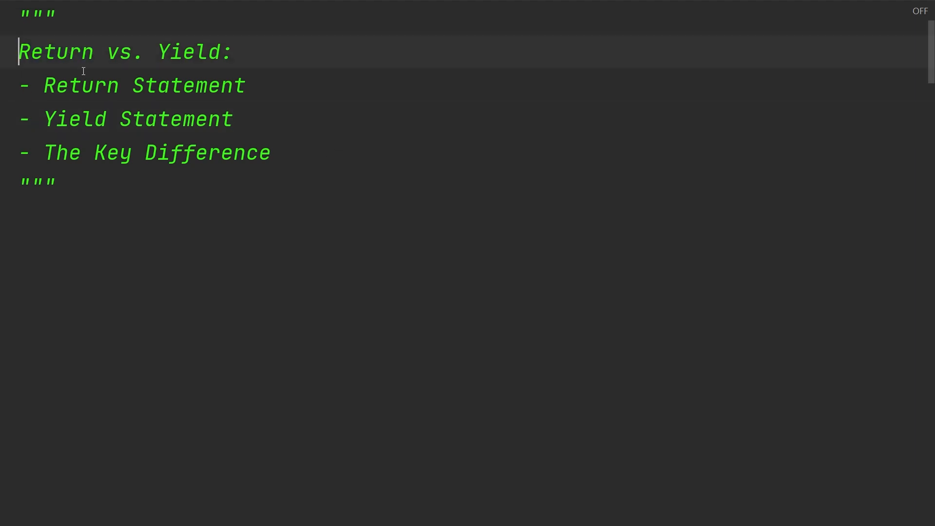
double_click(140, 119)
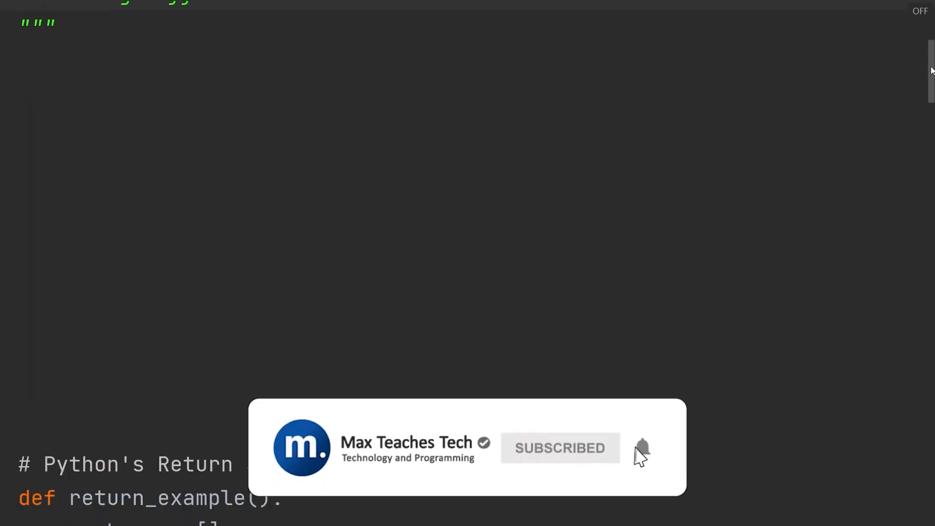
scroll(up, 3)
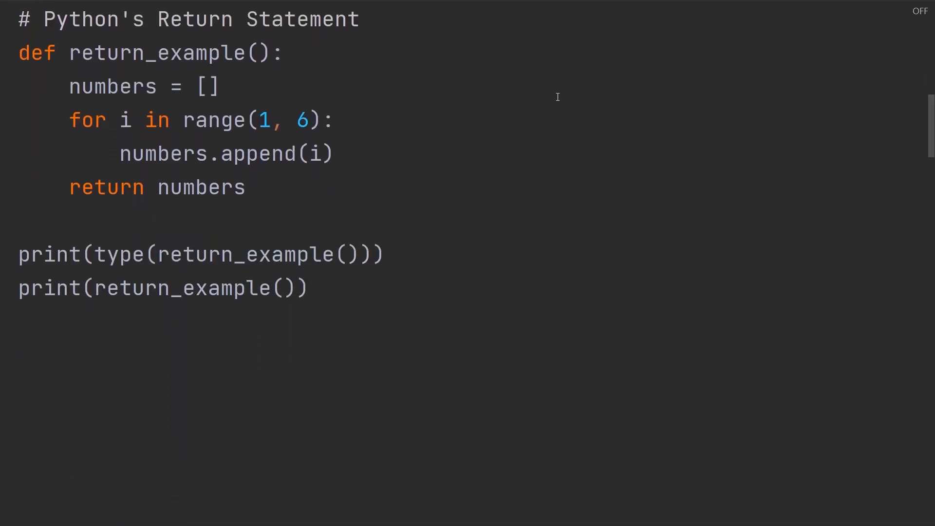
mouse_move(365, 99)
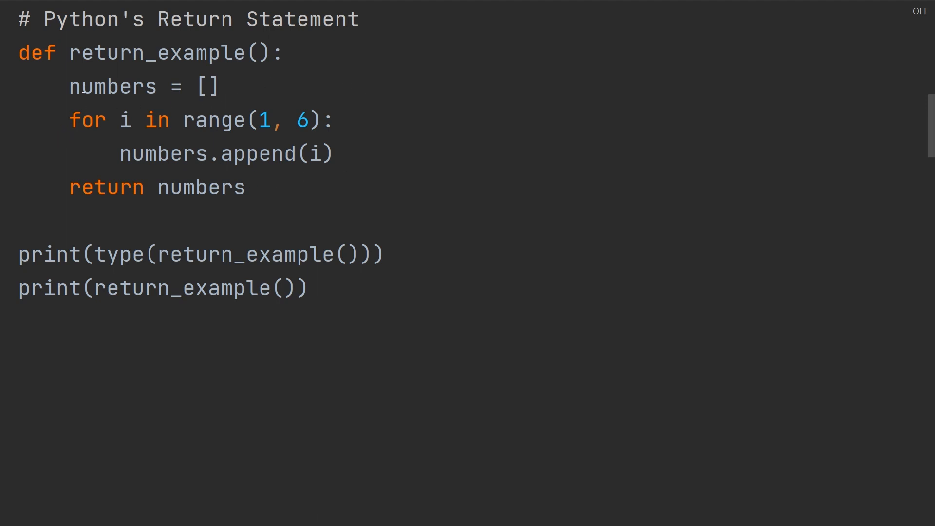
mouse_move(335, 190)
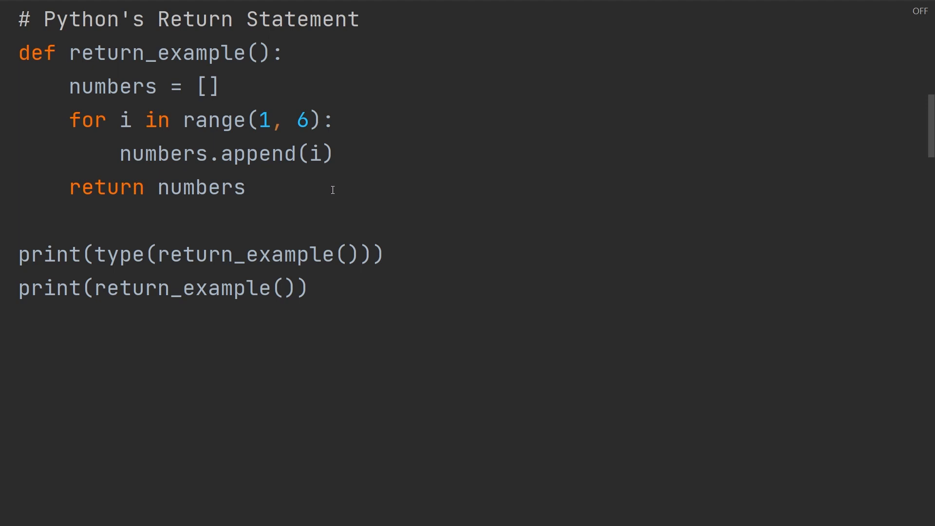
mouse_move(339, 191)
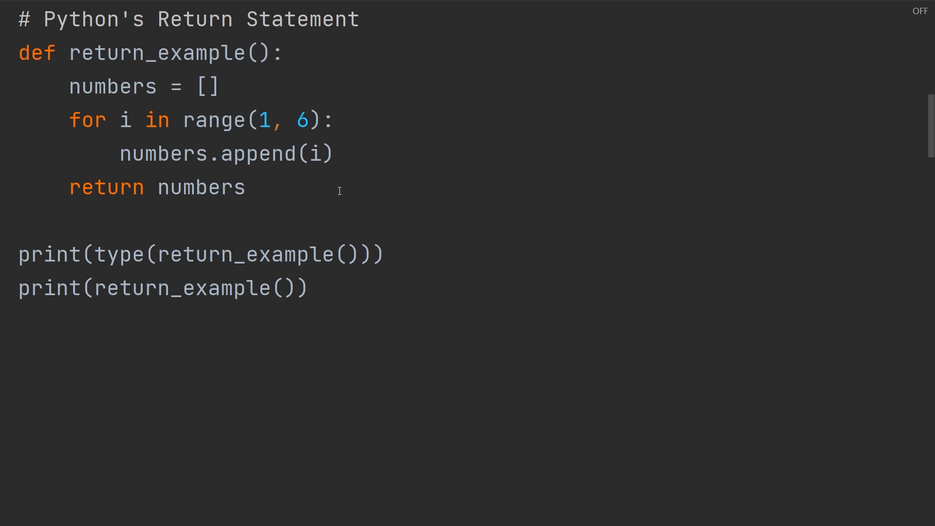
double_click(35, 53)
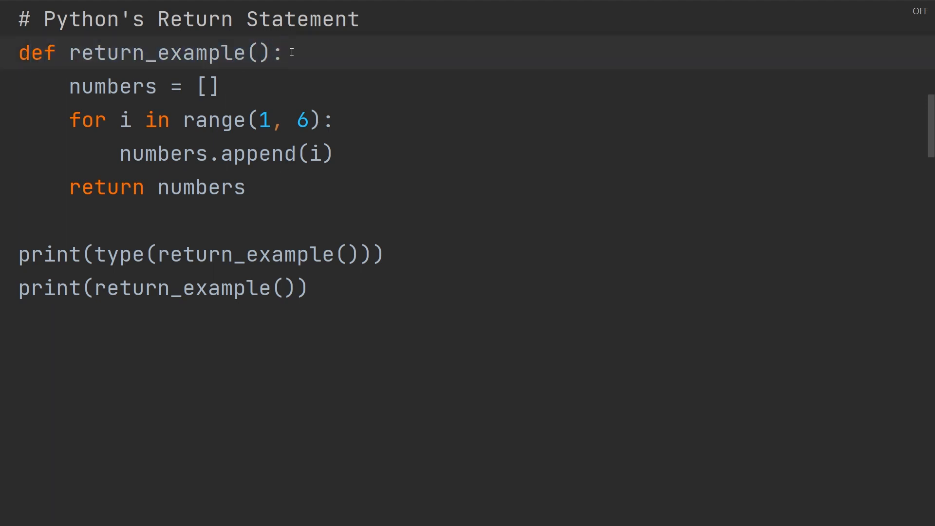
double_click(110, 87)
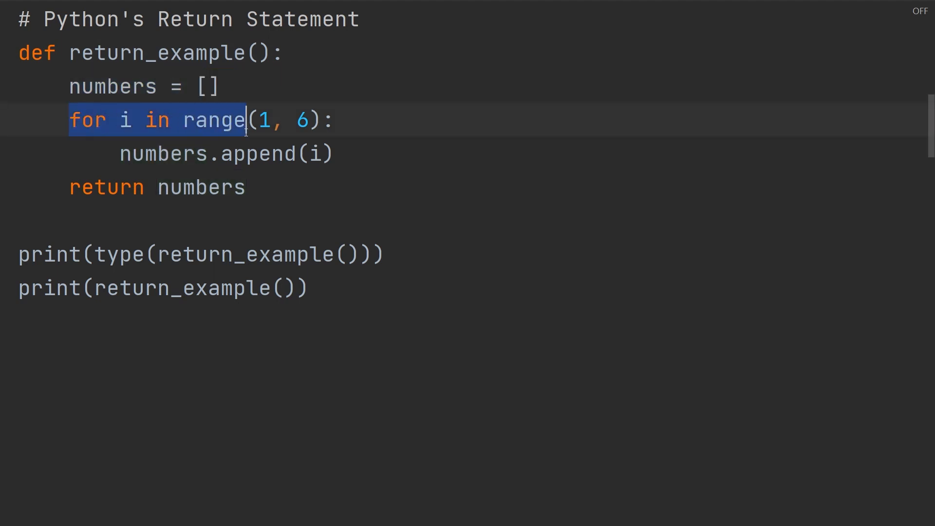
click(367, 153)
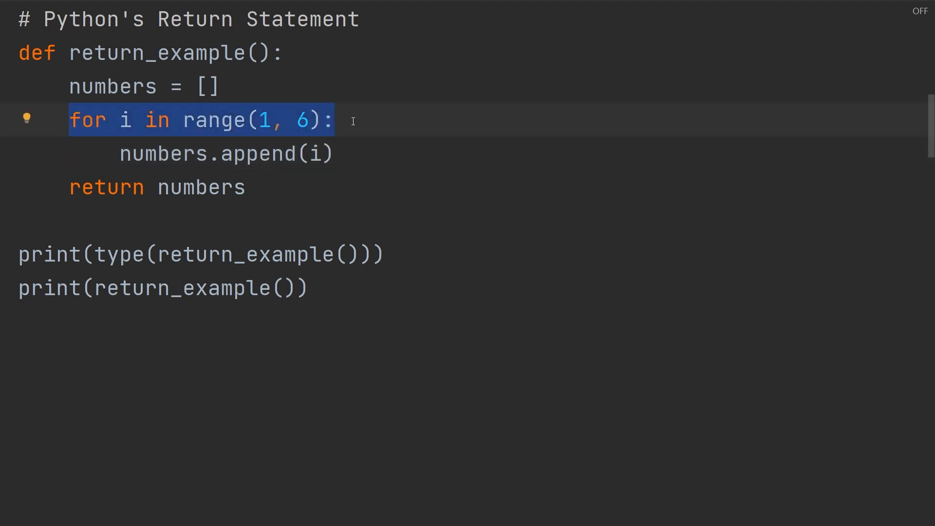
click(336, 119)
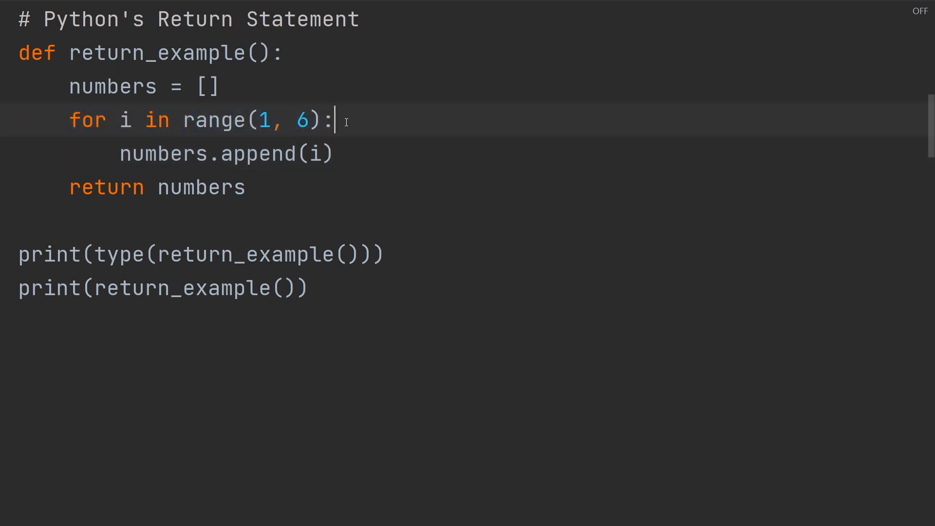
Highlight the range upper bound 6 and delete the 'return numbers' line
double_click(302, 119)
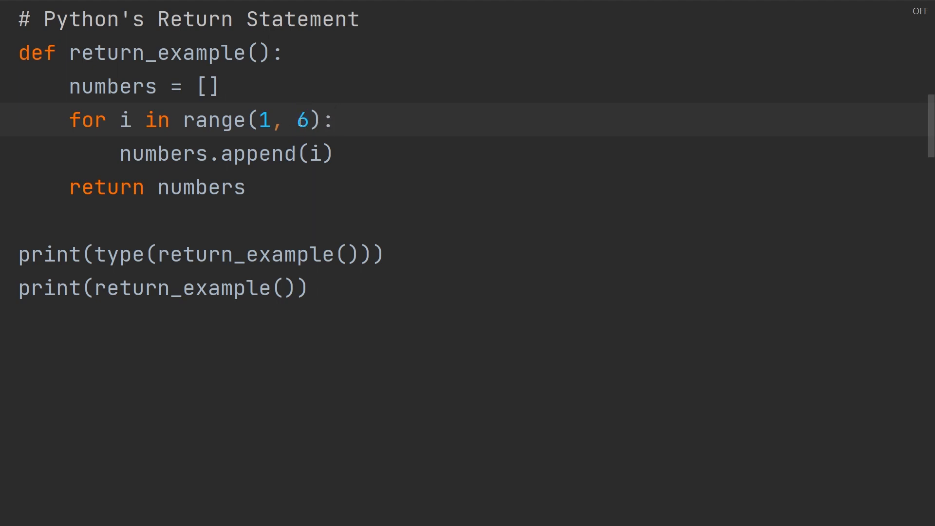
double_click(302, 119)
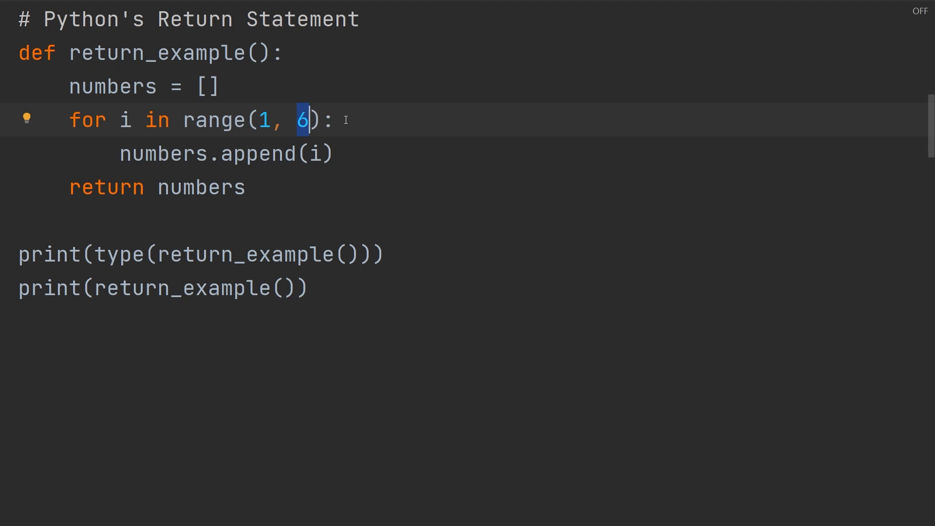
click(334, 153)
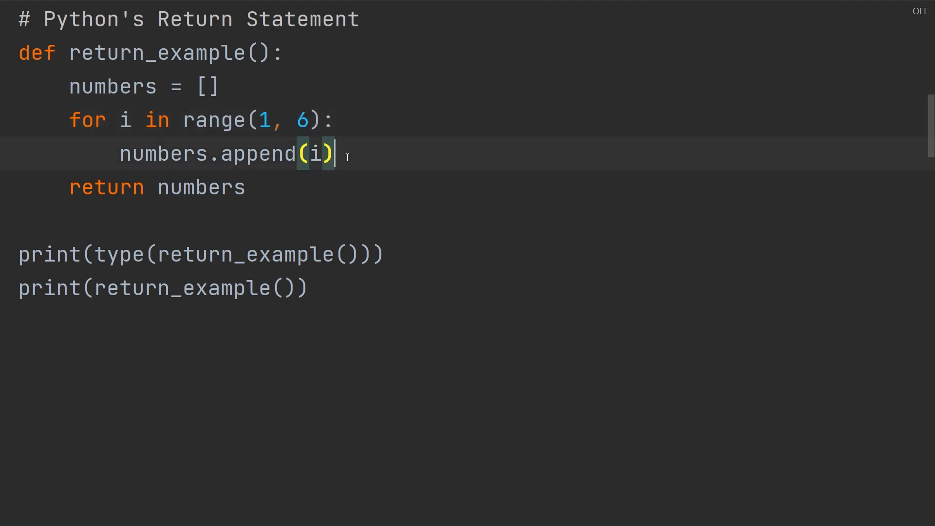
double_click(155, 187)
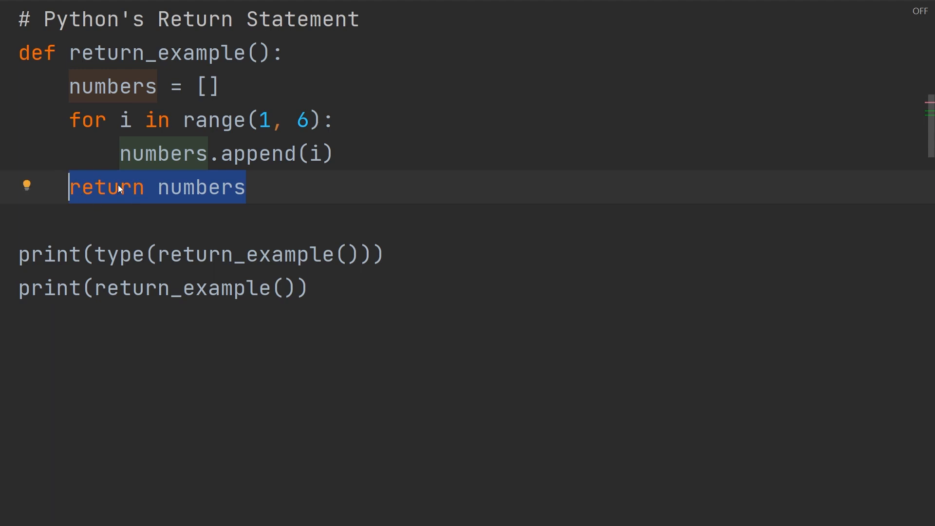
mouse_move(265, 187)
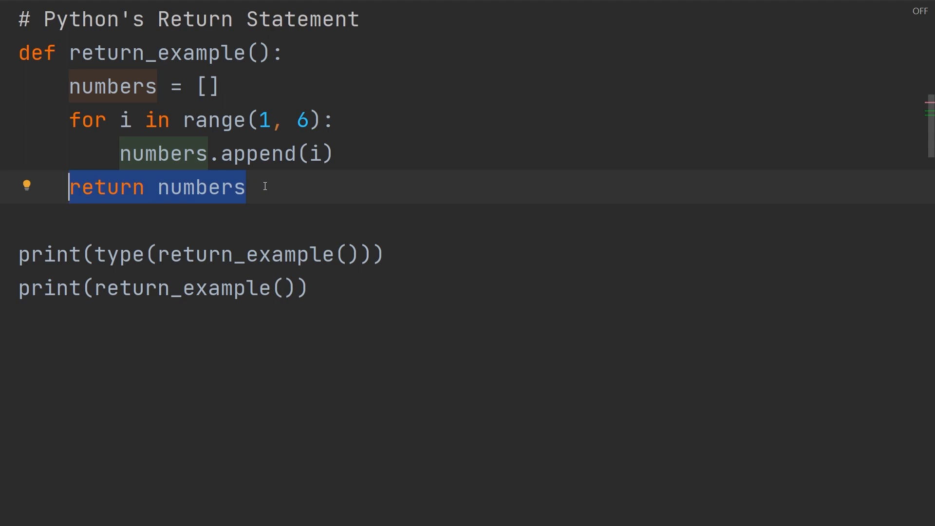
Rerun return_example with its type print, which now reports <class 'NoneType'>
click(405, 253)
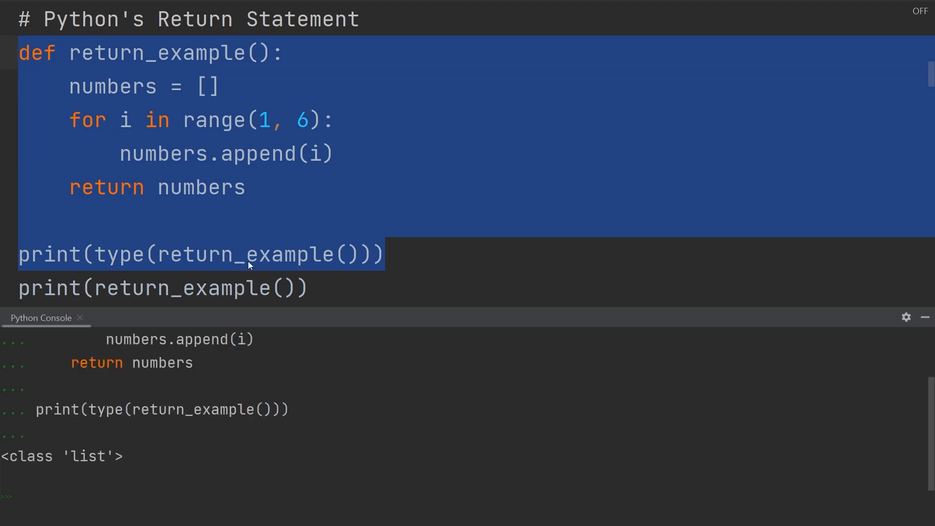
double_click(59, 455)
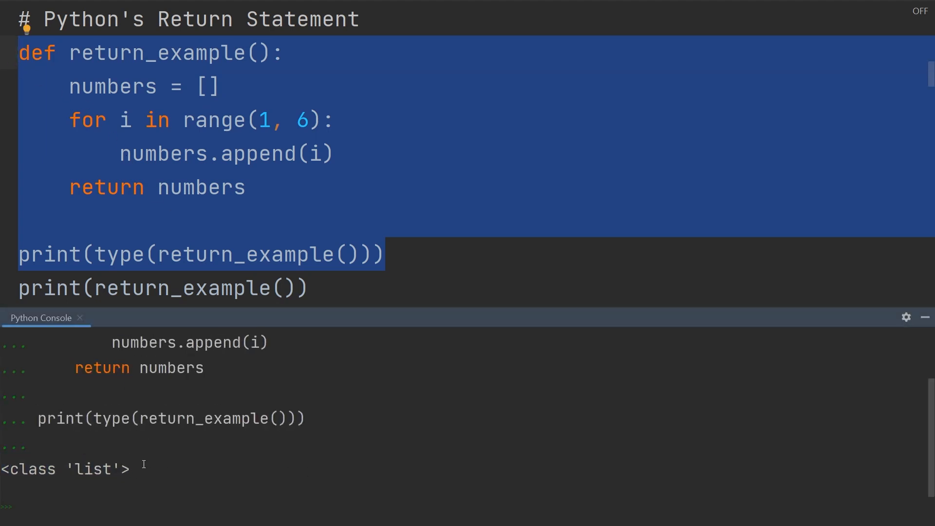
mouse_move(308, 330)
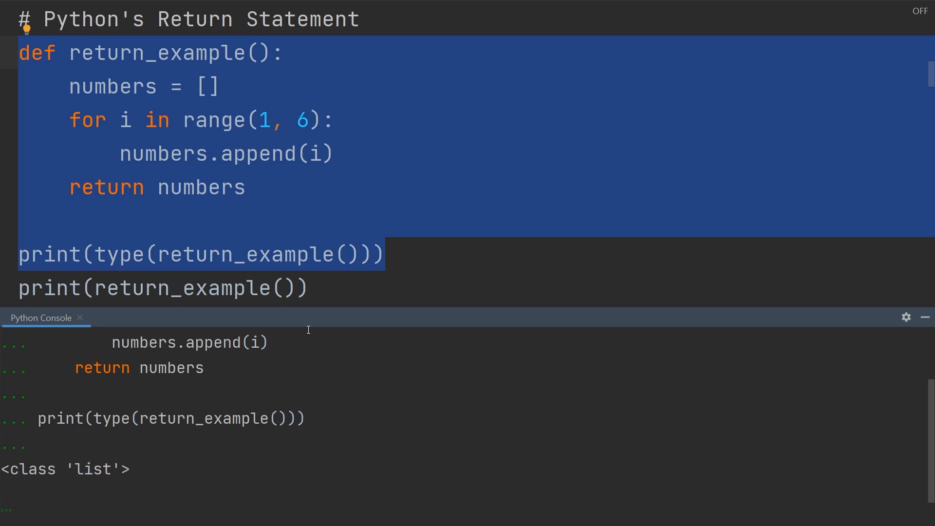
click(310, 288)
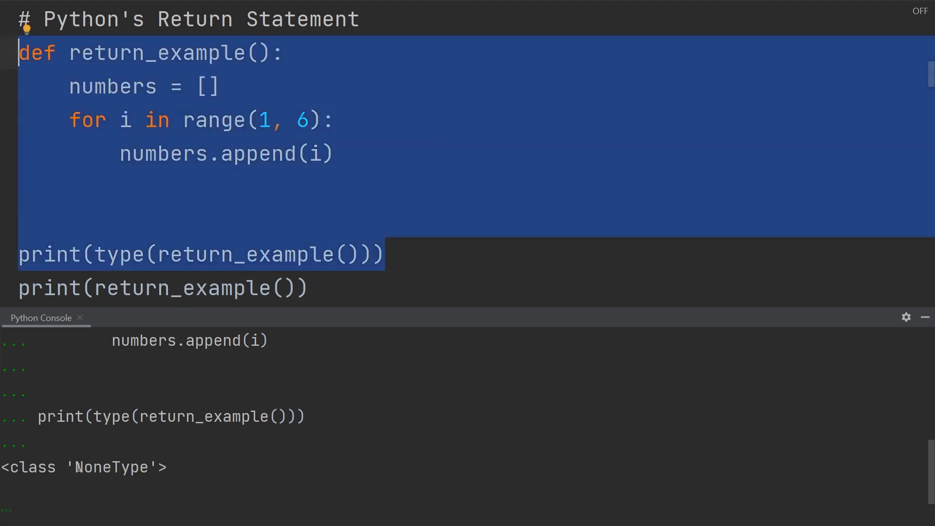
double_click(111, 466)
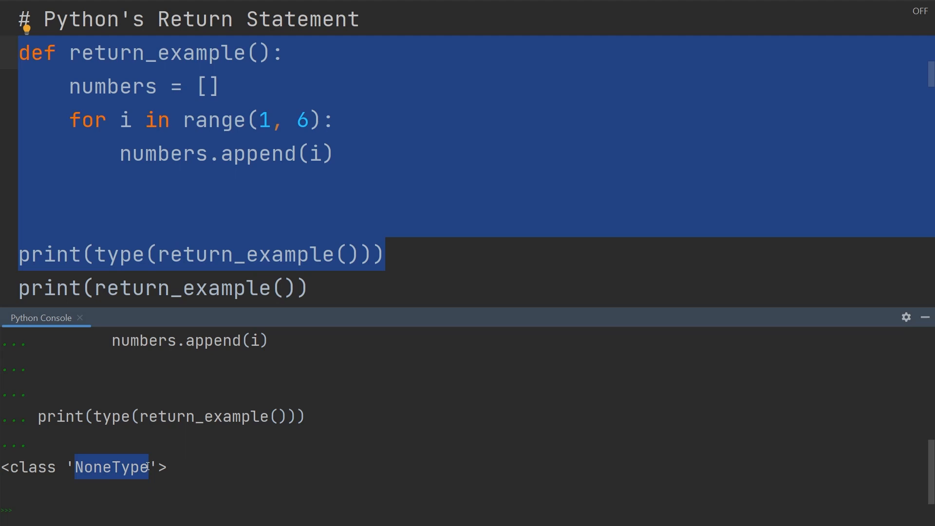
mouse_move(177, 453)
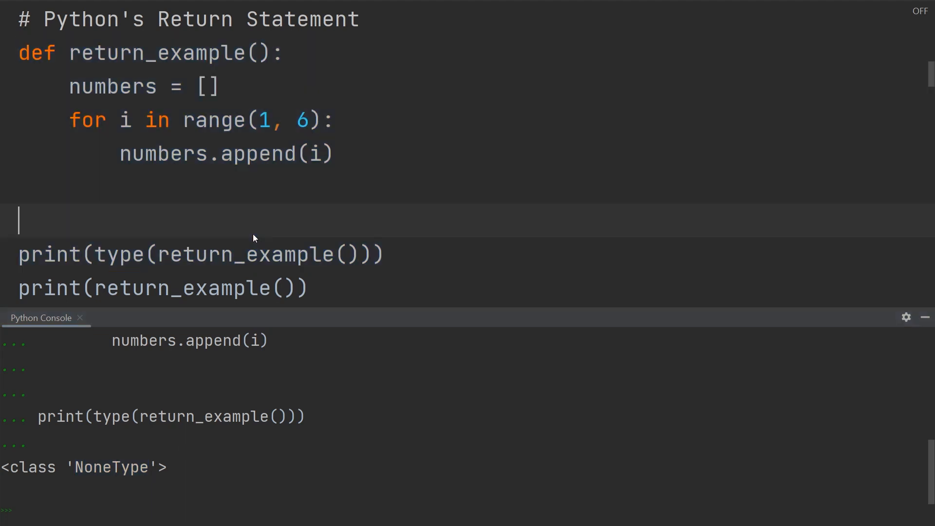
Restore 'return numbers', keep only print(return_example()), and run it to print [1, 2, 3, 4, 5]
text(return numbers)
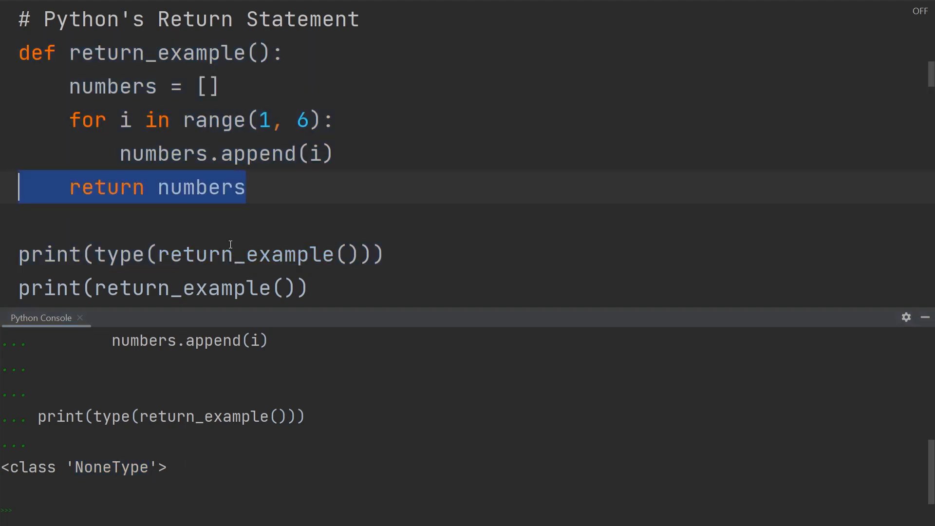
click(283, 288)
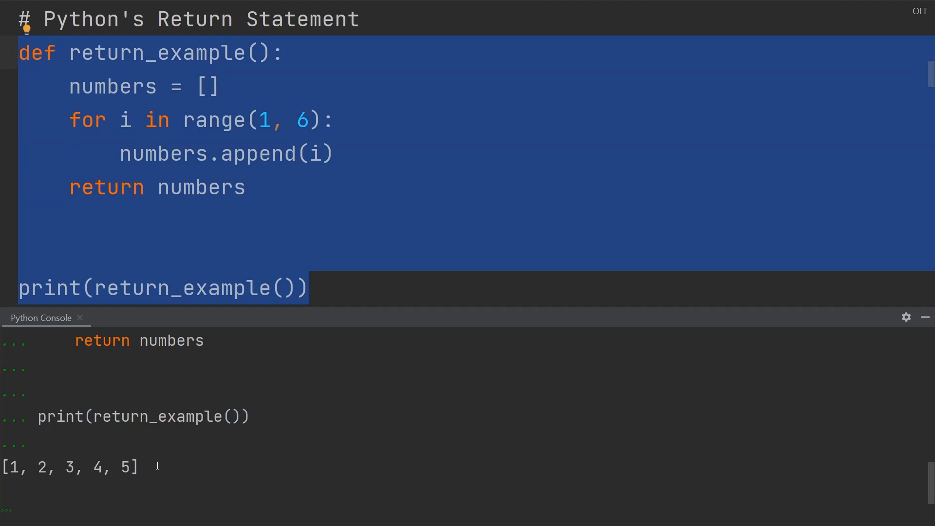
double_click(68, 467)
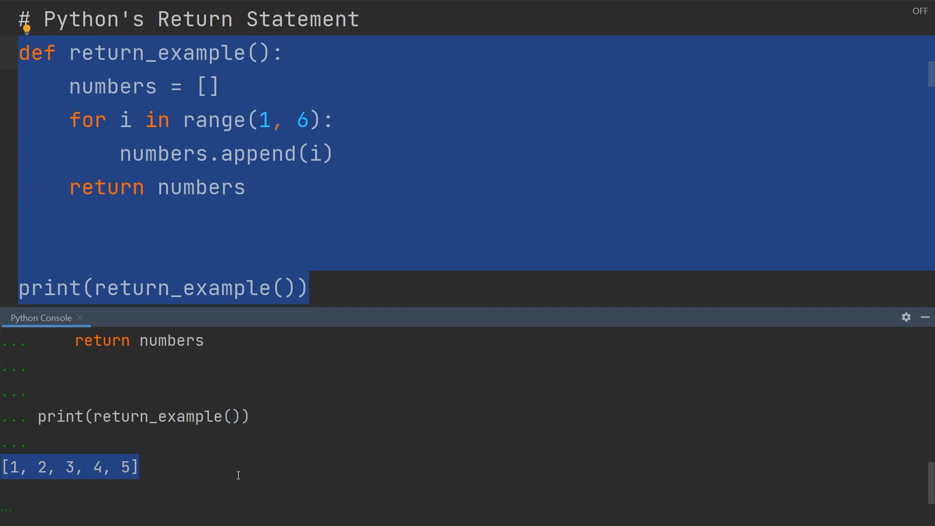
mouse_move(250, 440)
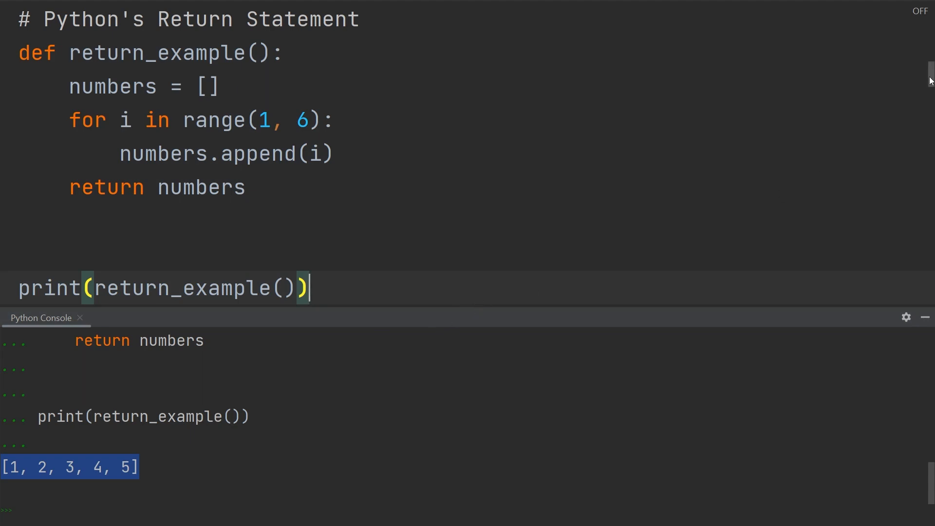
Clear the previous output from the Python Console
scroll(down, 3)
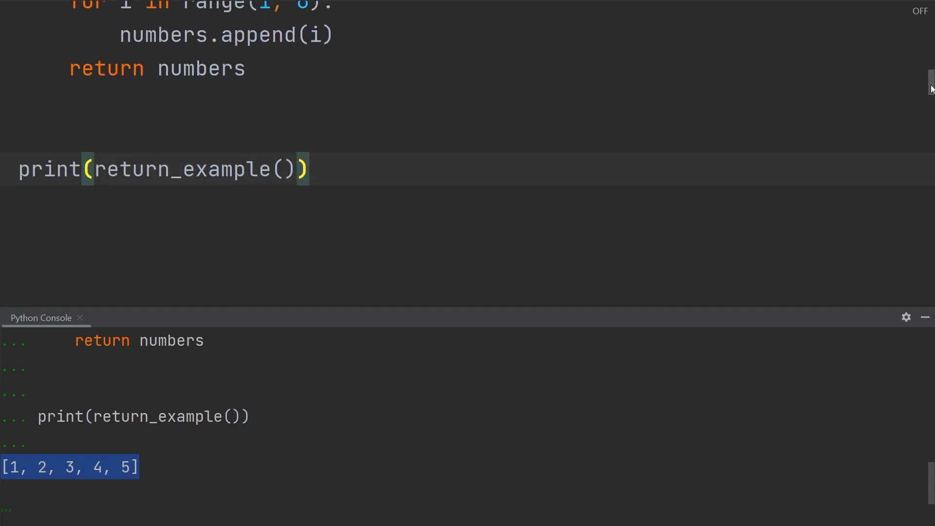
scroll(up, 3)
text(print("hello"))
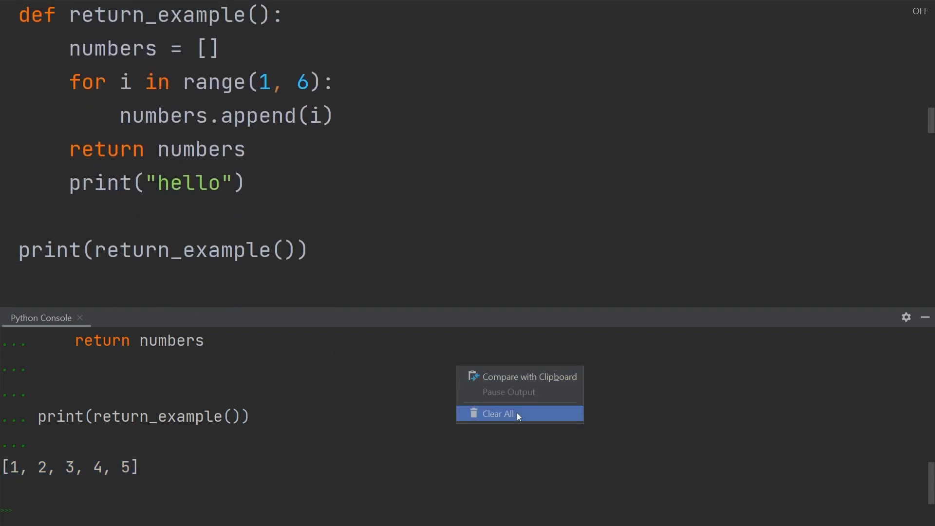
click(496, 413)
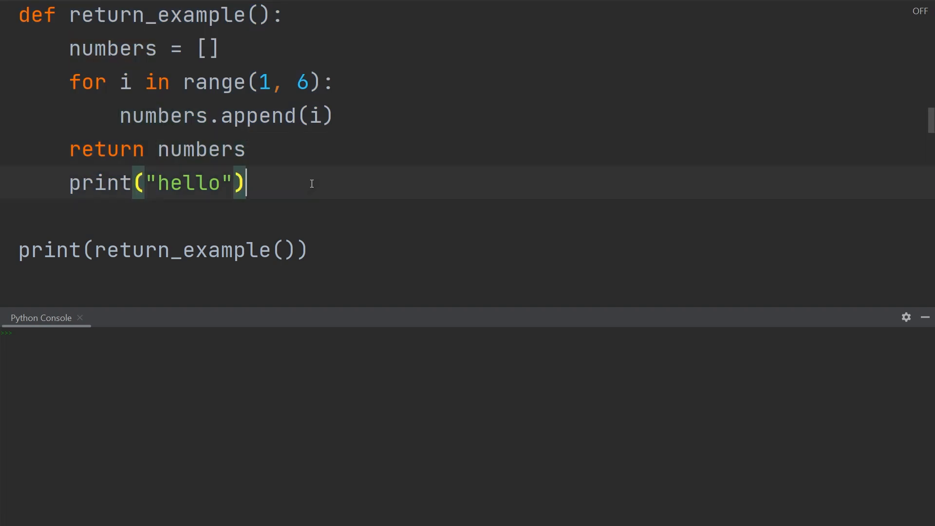
mouse_move(343, 177)
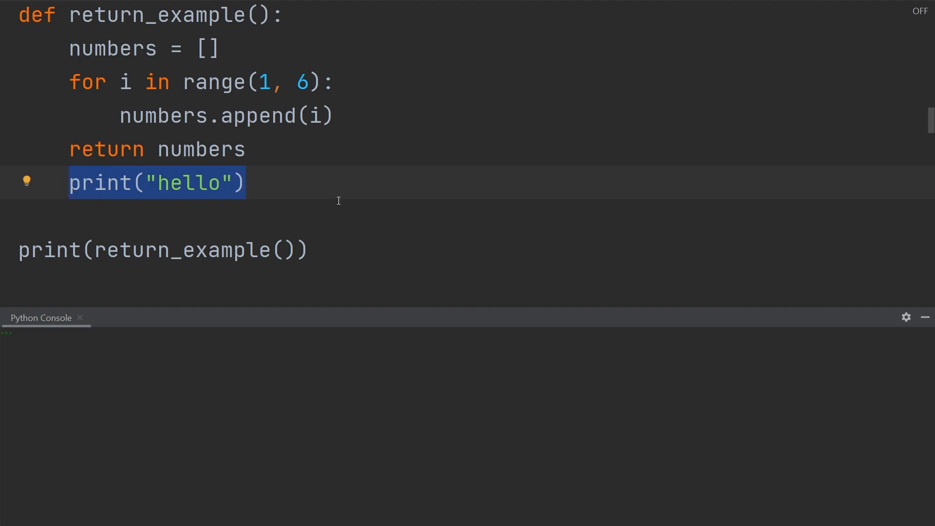
Turn code highlighting back on and inspect the unreachable-code warning on the print after return
click(920, 11)
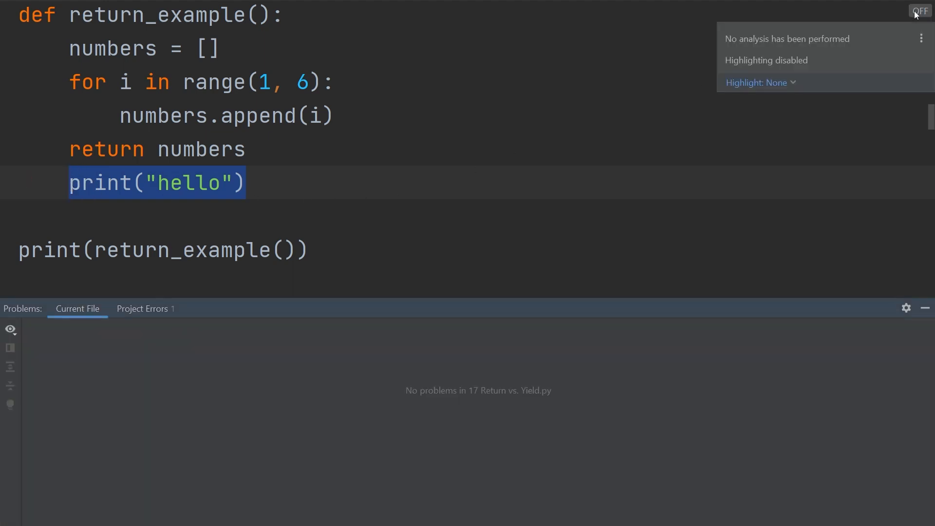
click(761, 82)
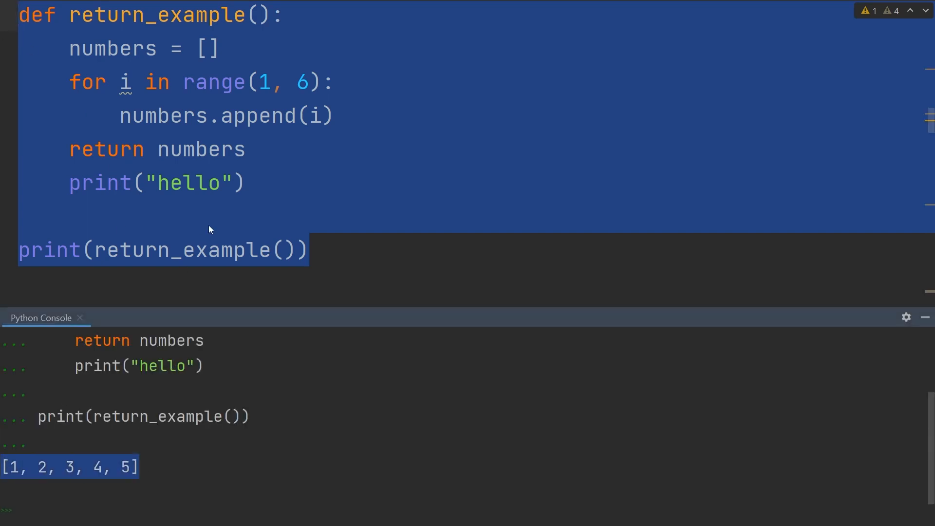
click(248, 182)
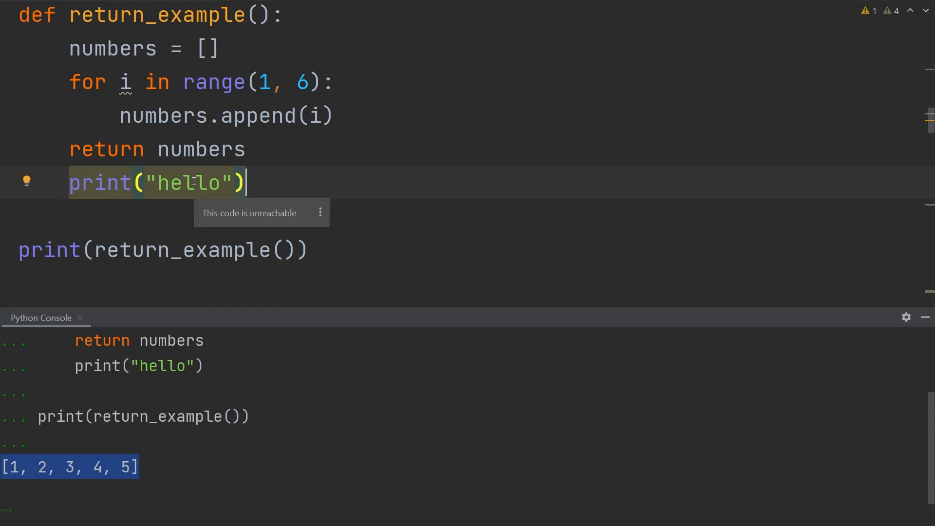
mouse_move(205, 204)
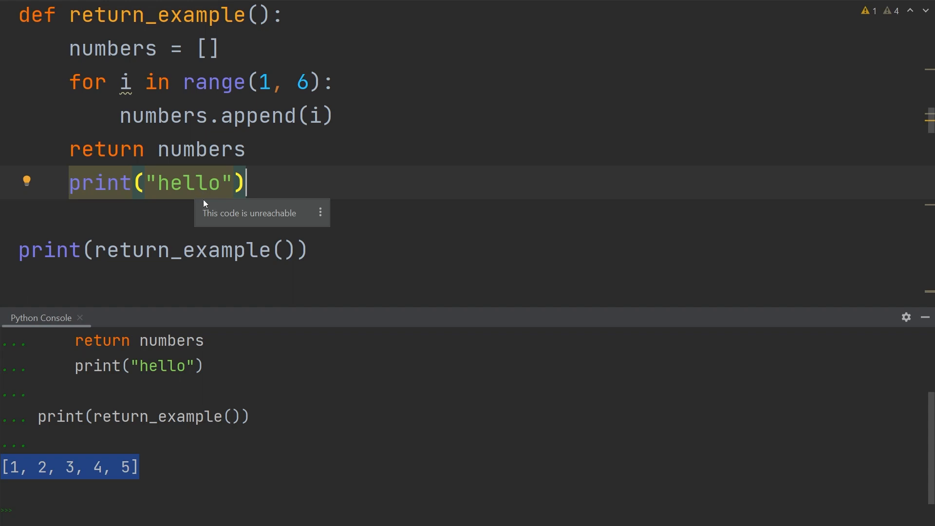
mouse_move(203, 216)
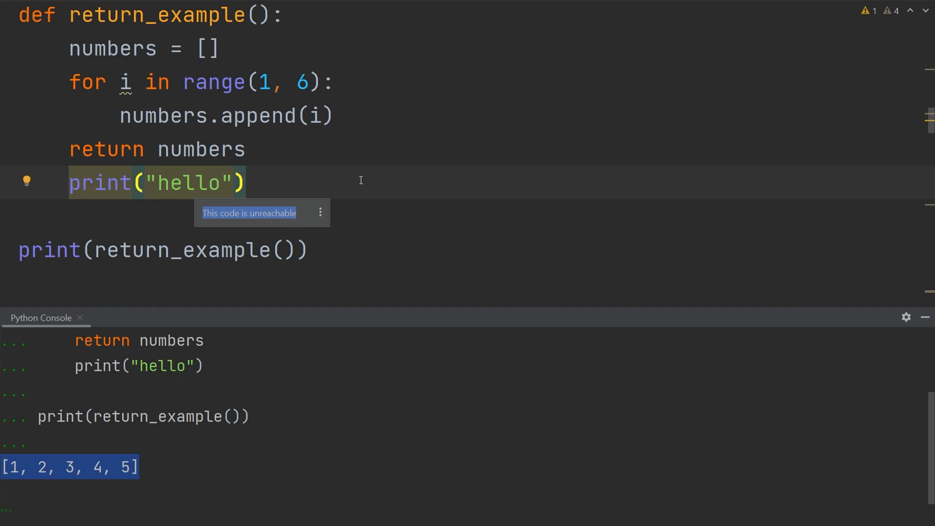
click(870, 10)
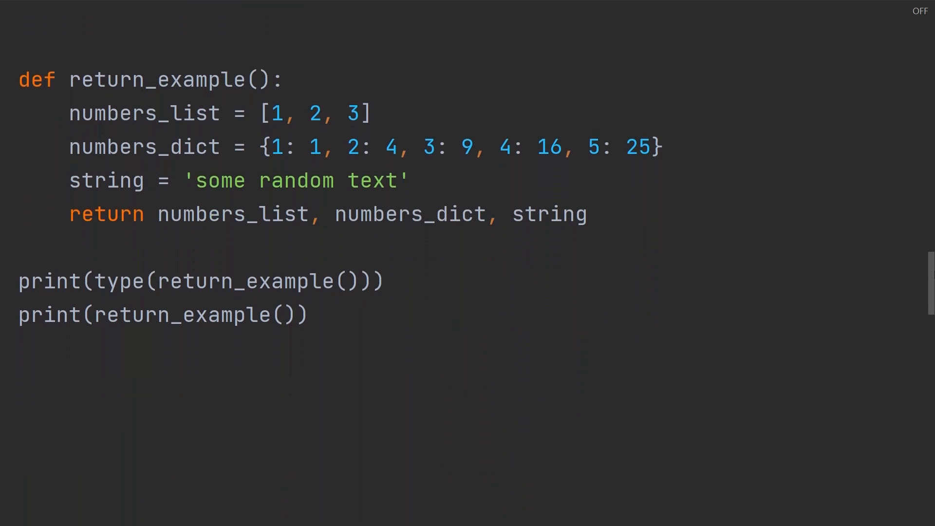
Run the three-value return_example, printing <class 'tuple'> and a tuple of list, dict and string
scroll(up, 3)
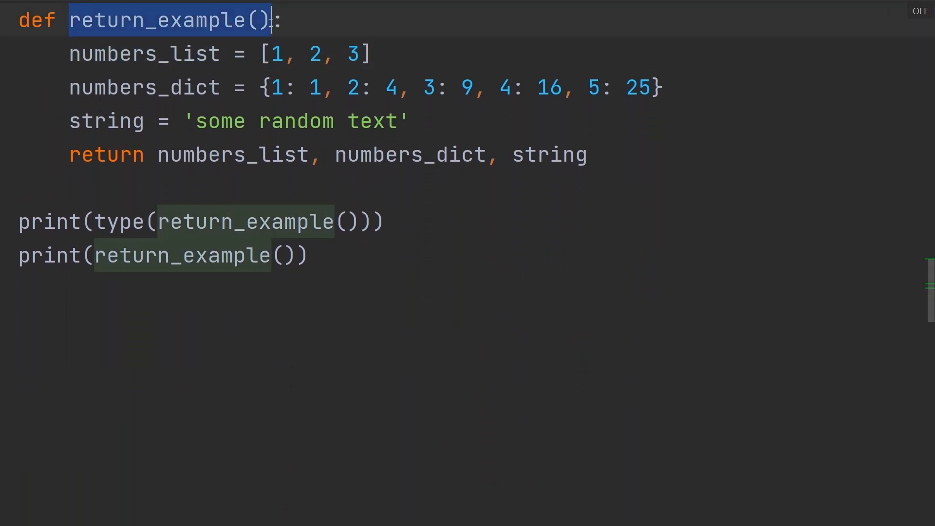
click(379, 221)
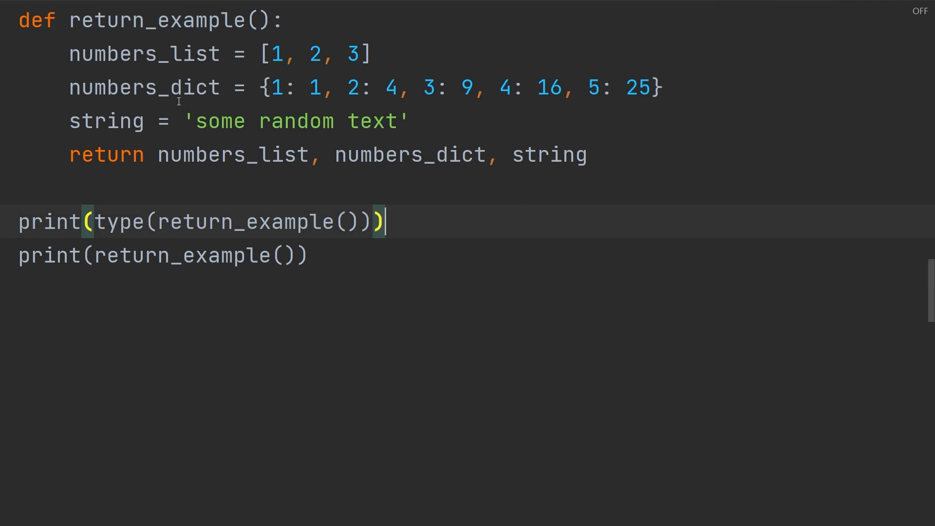
double_click(143, 52)
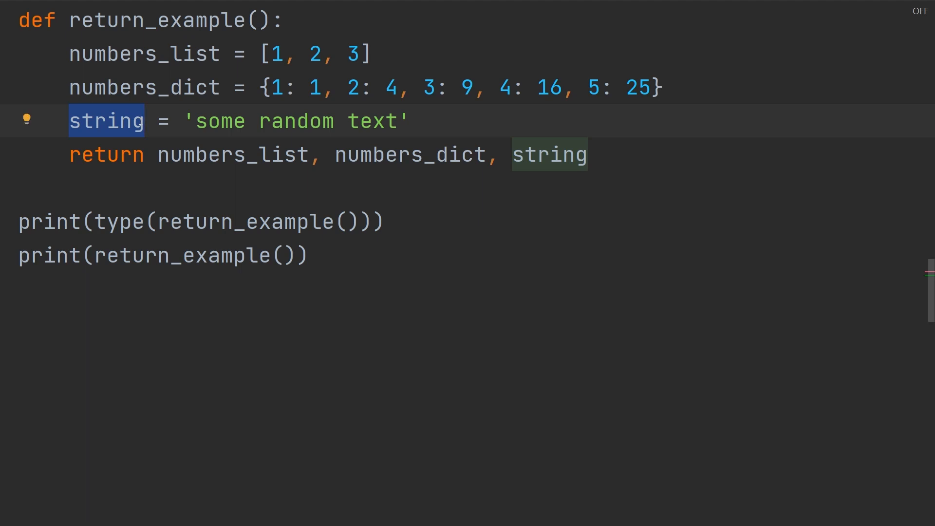
click(587, 154)
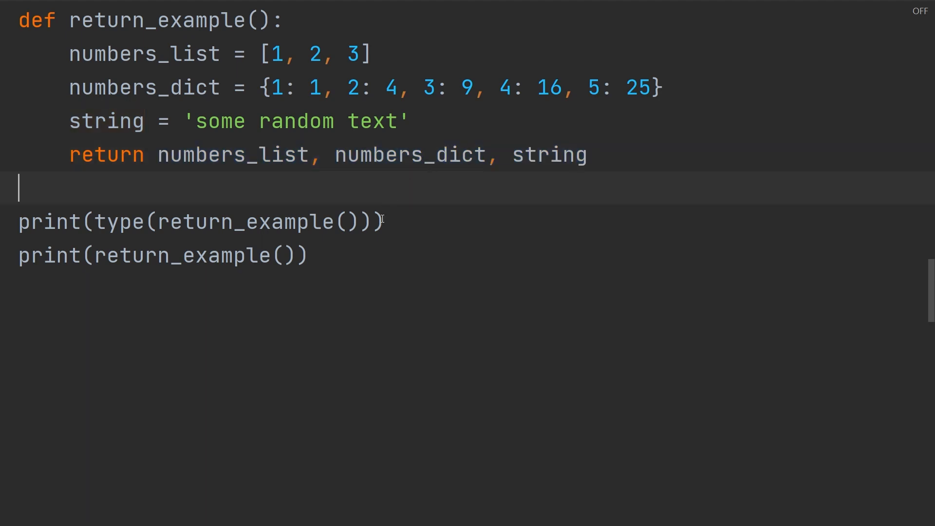
mouse_move(340, 258)
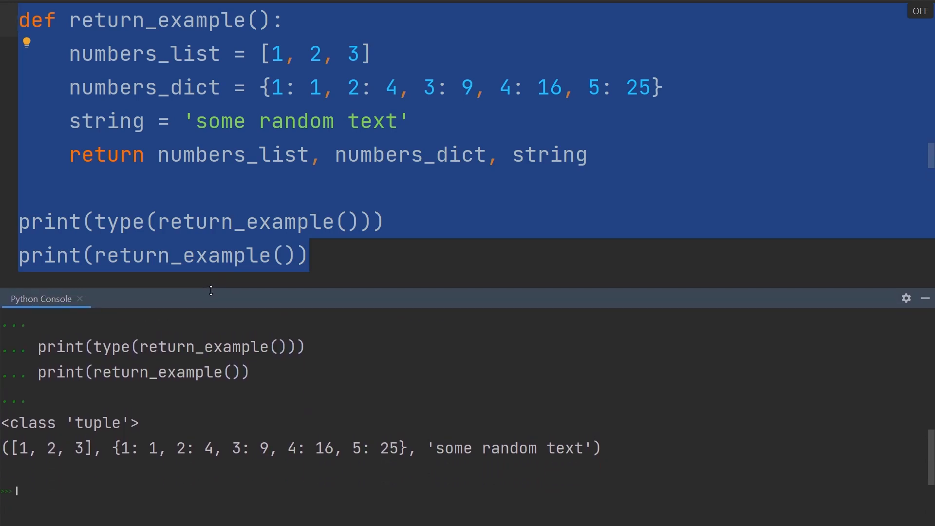
double_click(69, 422)
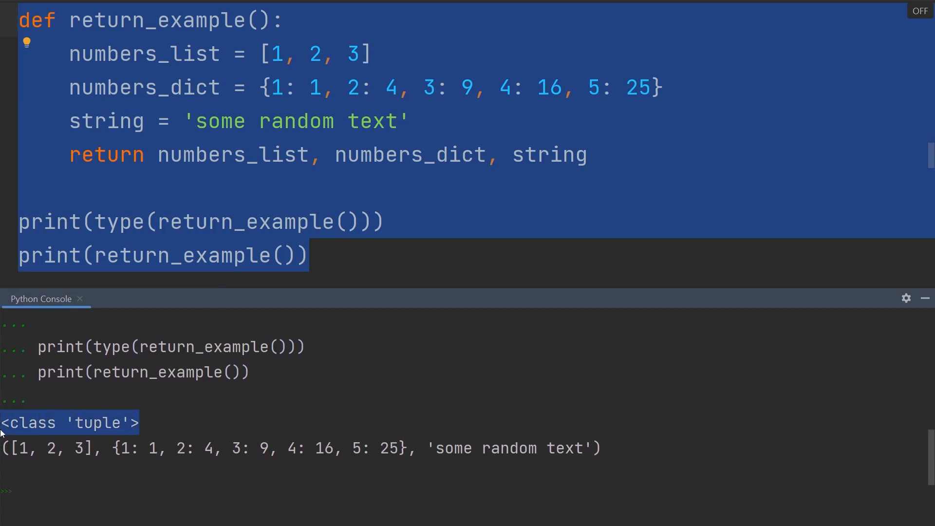
mouse_move(237, 180)
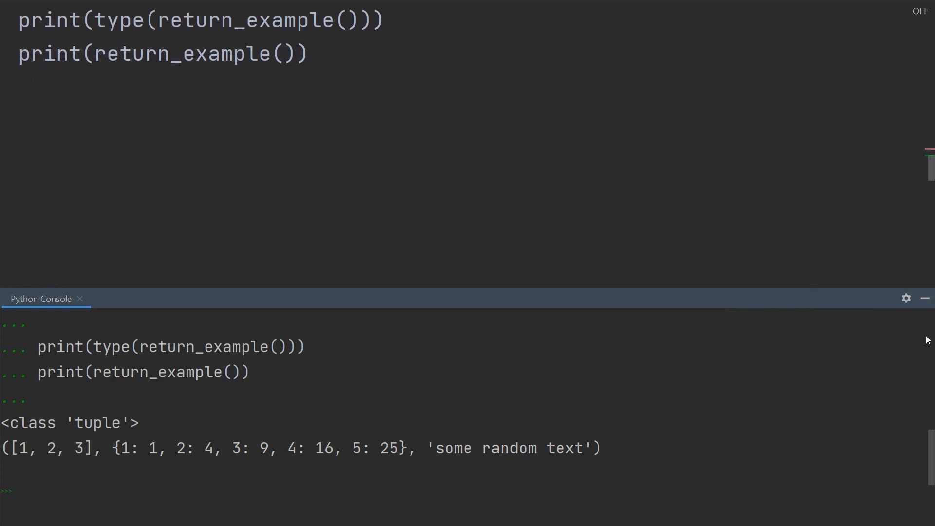
Clear the Python Console output via its context menu
right_click(409, 245)
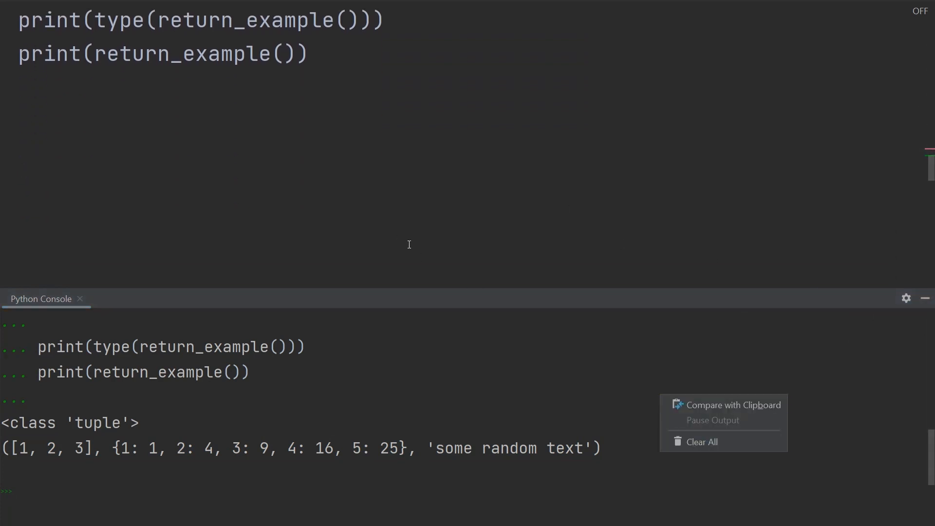
click(702, 442)
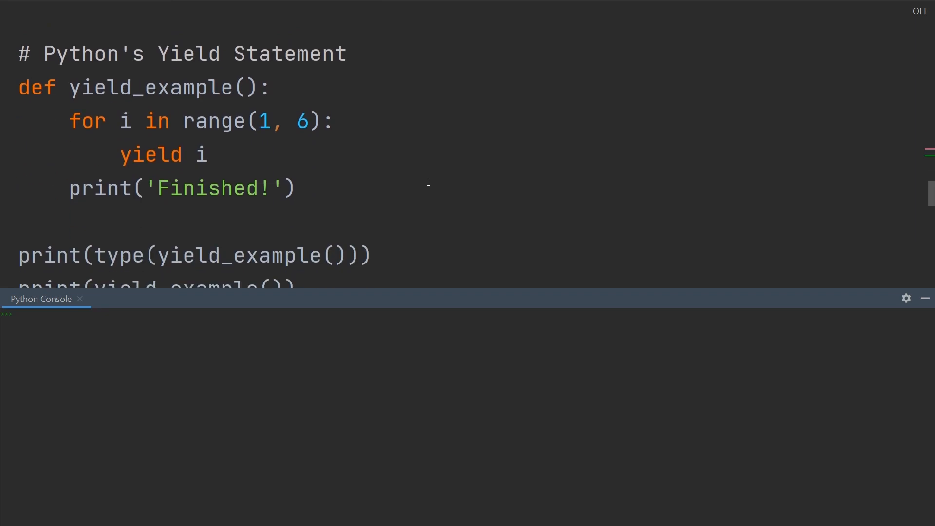
scroll(up, 3)
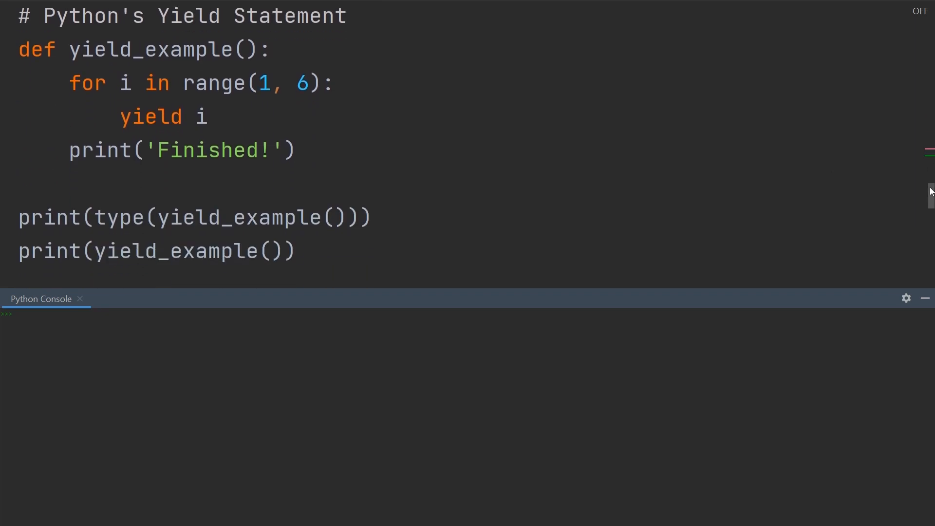
mouse_move(357, 174)
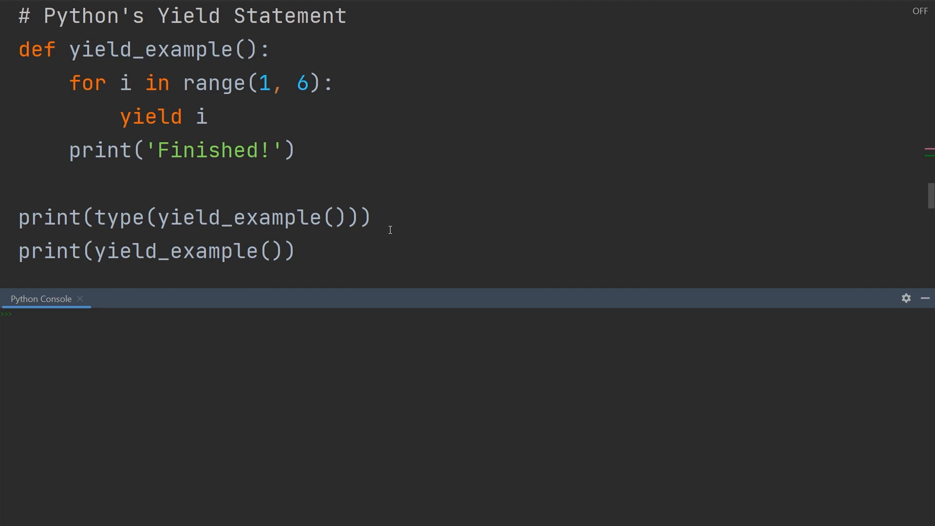
Add print(type(yield_example())) and print(yield_example()) below the yield_example generator
click(78, 49)
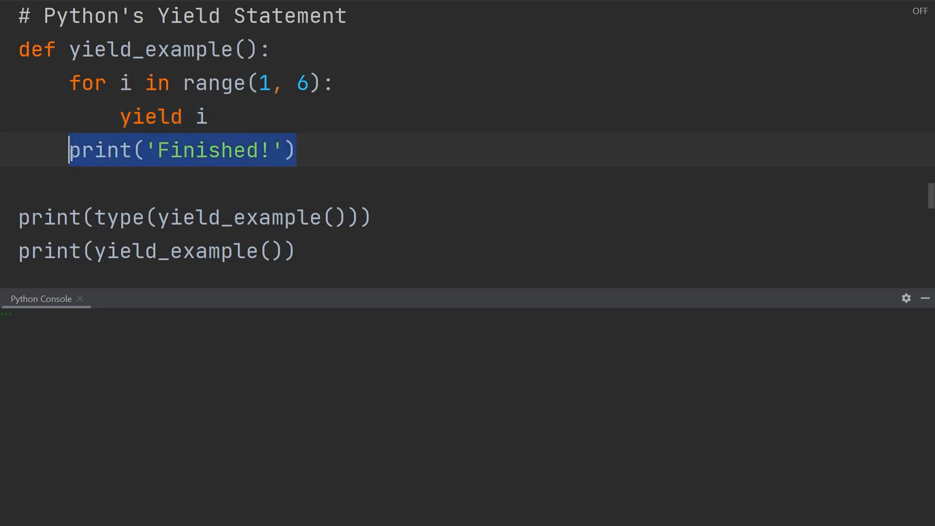
mouse_move(357, 192)
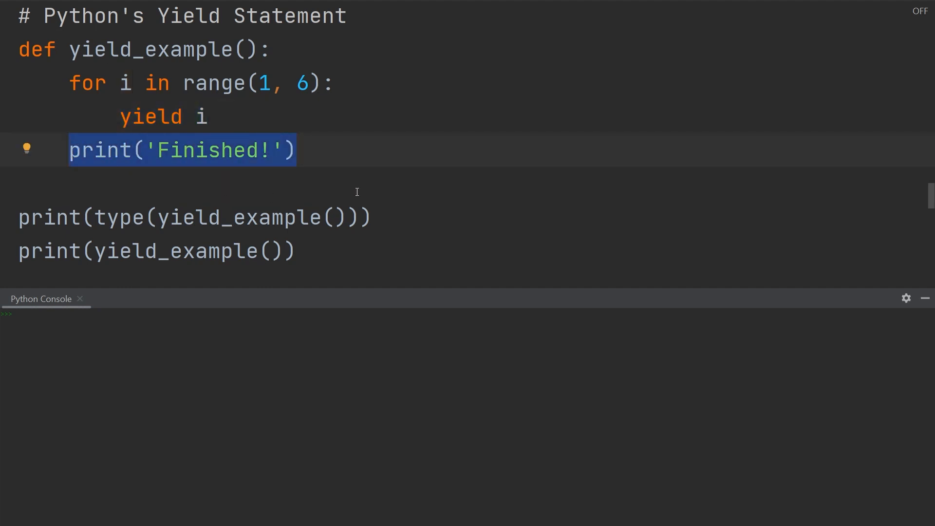
mouse_move(358, 216)
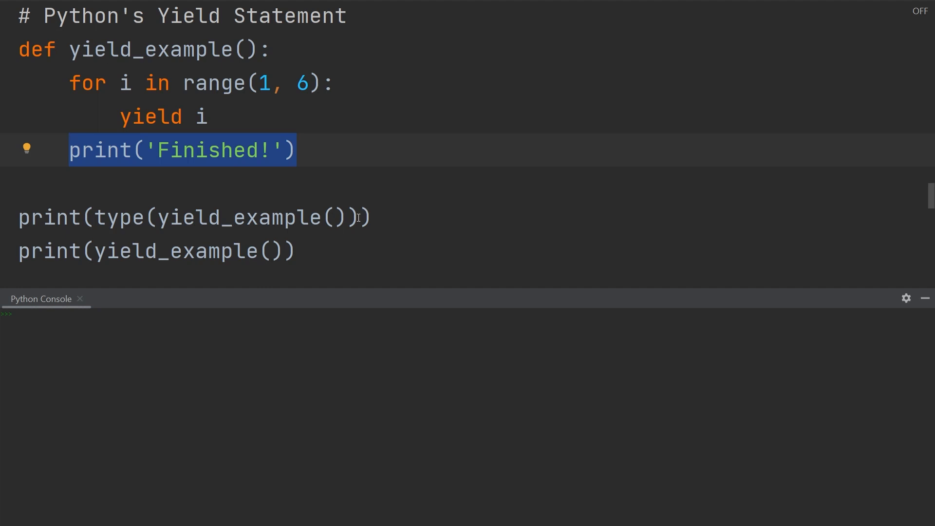
mouse_move(325, 170)
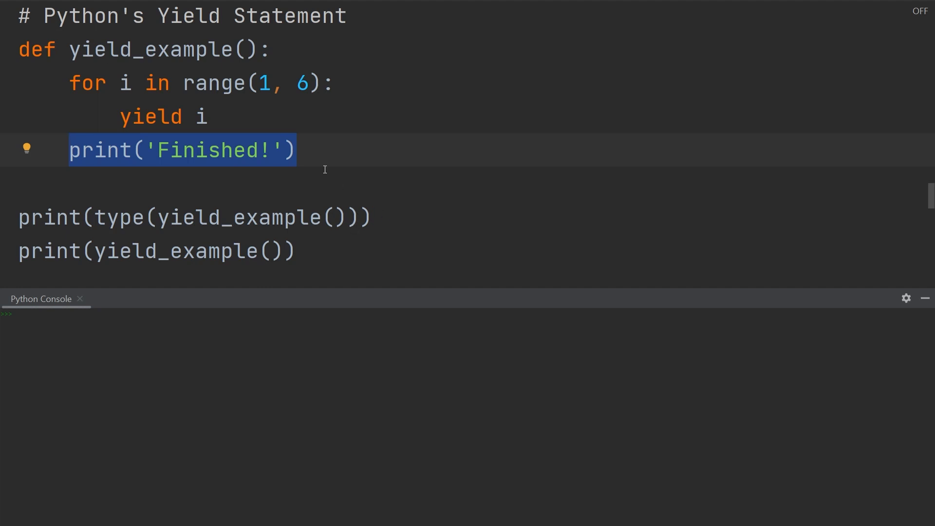
click(295, 150)
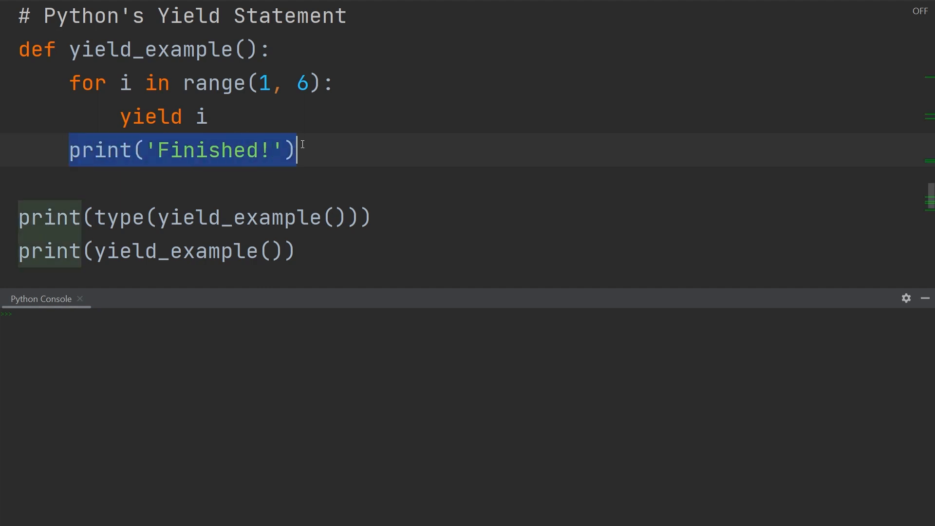
click(364, 172)
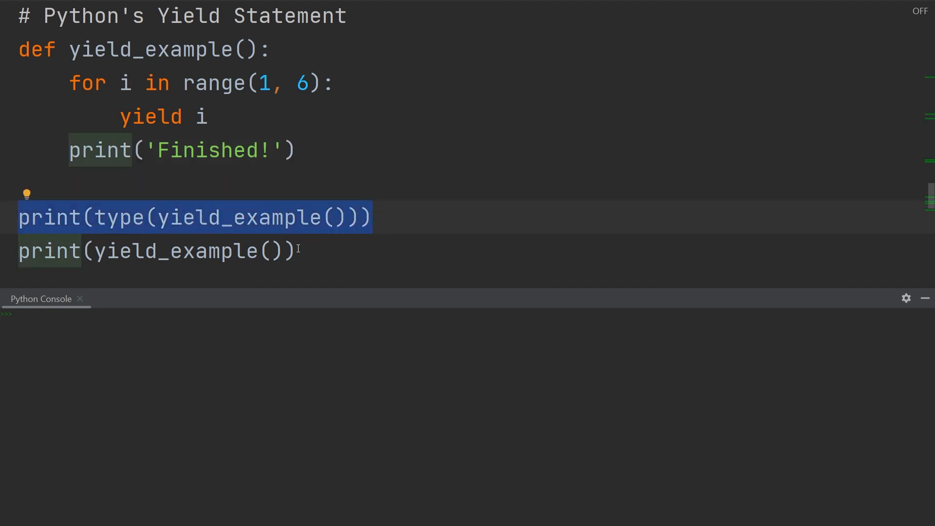
click(107, 251)
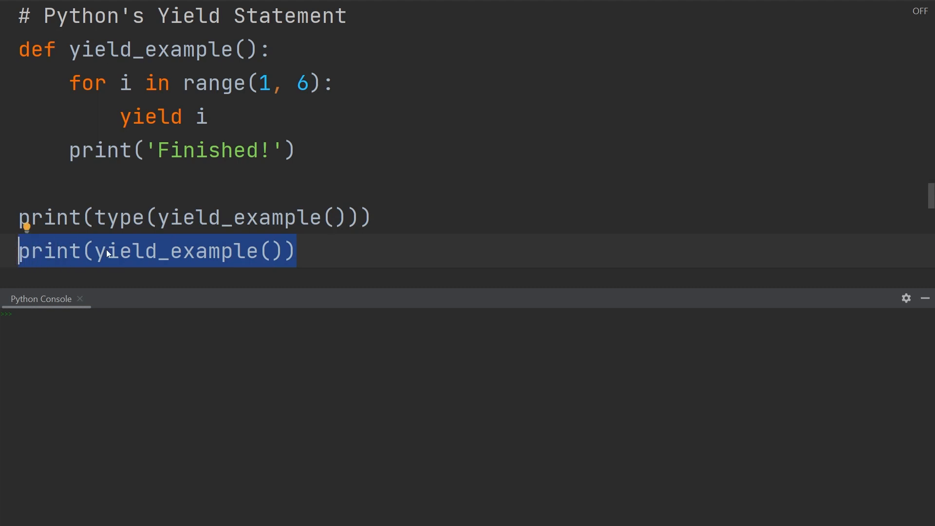
click(370, 246)
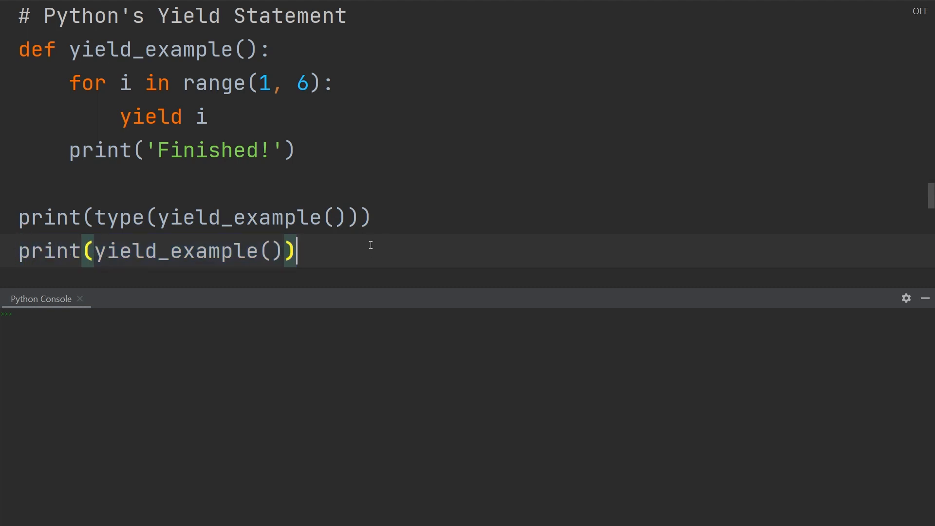
Run the whole yield_example script, printing <class 'generator'> and a generator object line
key(ctrl+a)
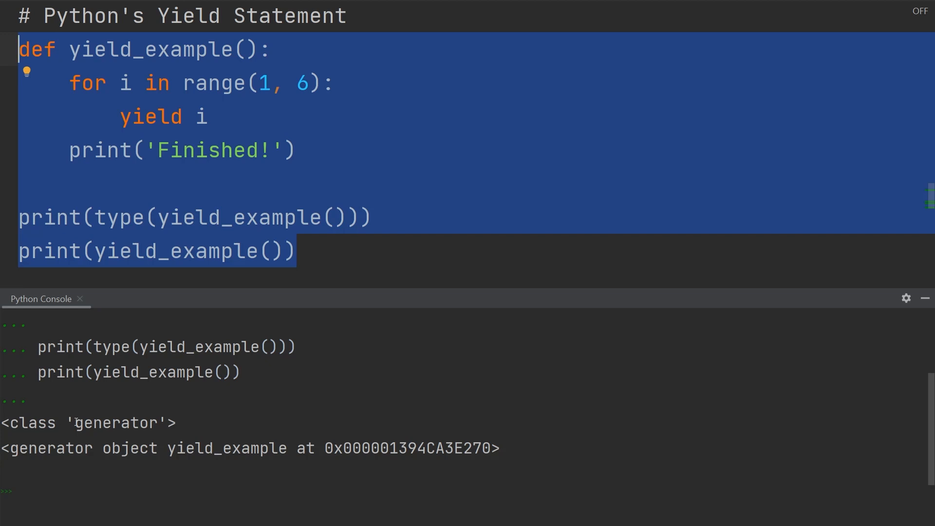
double_click(116, 422)
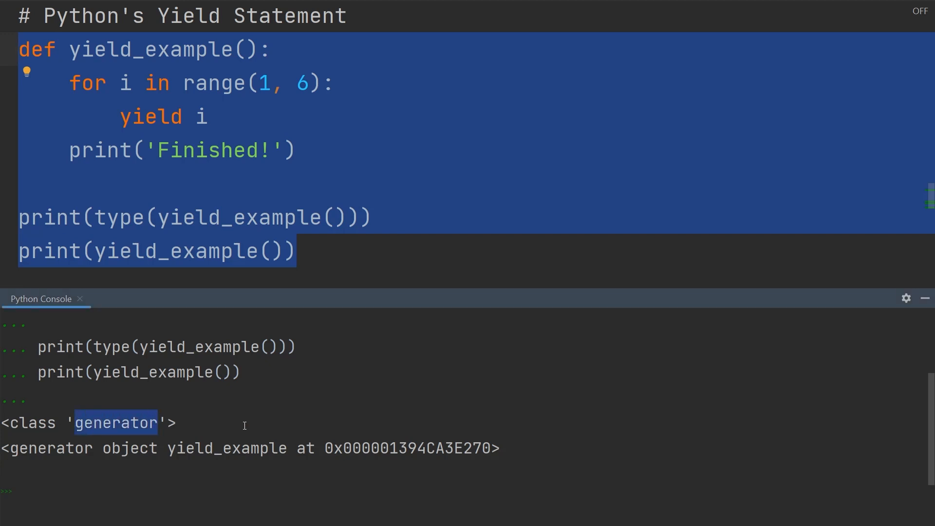
double_click(47, 447)
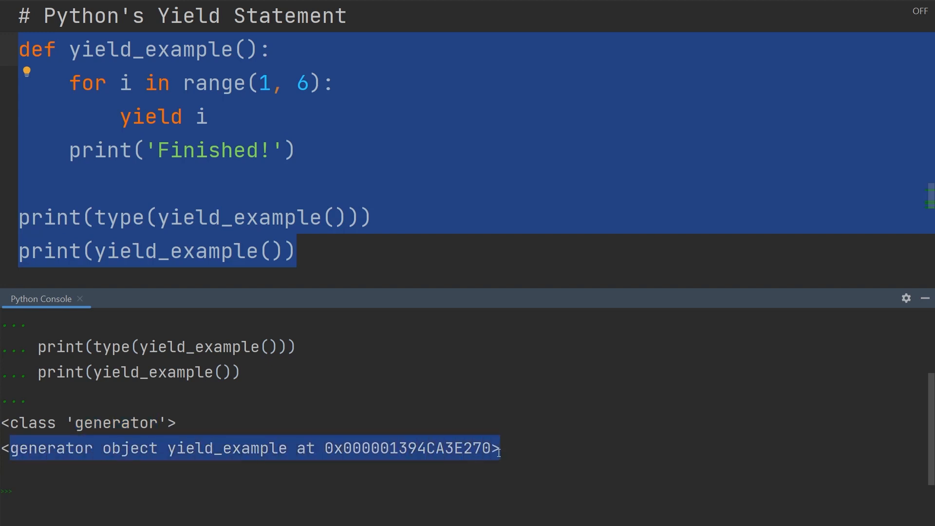
mouse_move(426, 338)
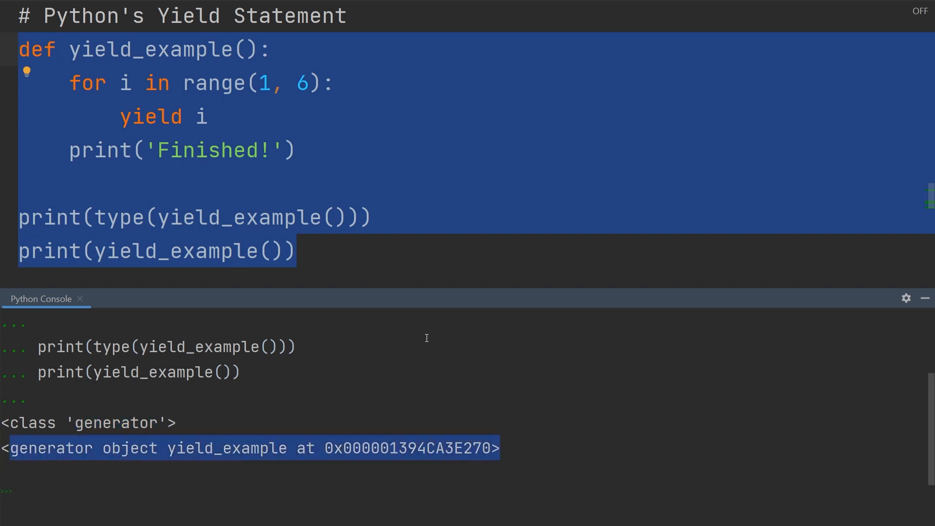
mouse_move(506, 266)
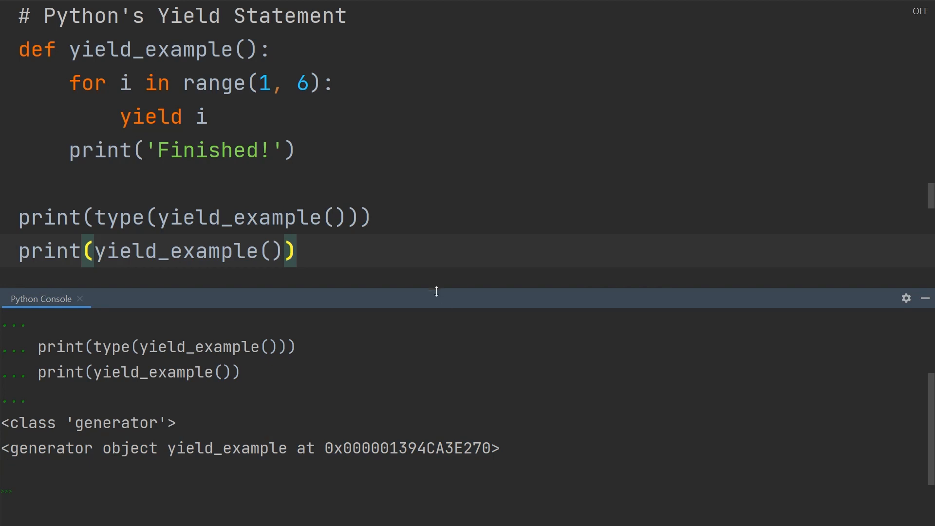
mouse_move(931, 194)
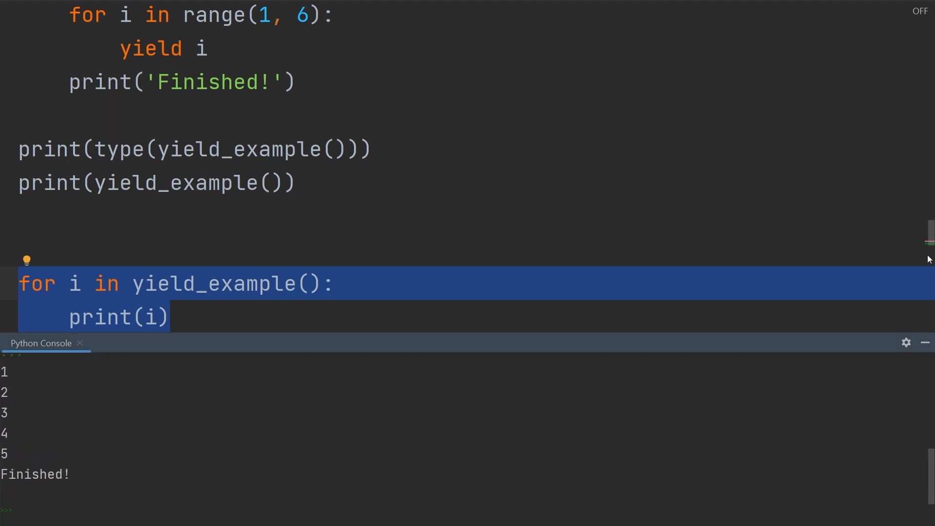
Loop over yield_example() printing 1 to 5 then Finished!, and hide the Python Console panel
scroll(up, 3)
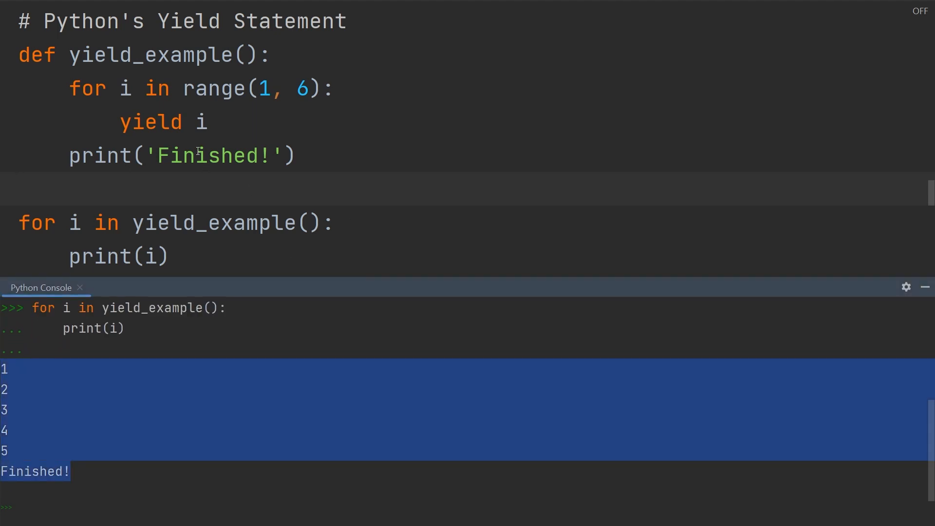
mouse_move(285, 142)
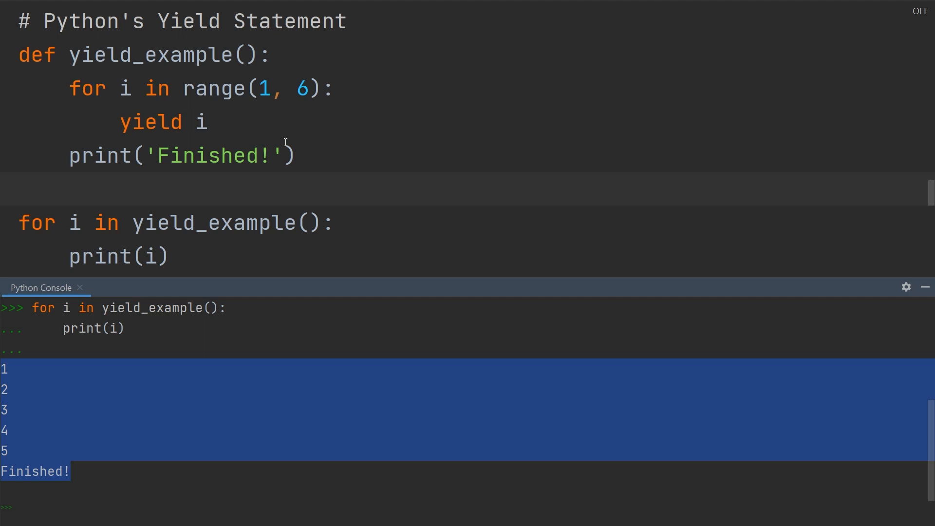
mouse_move(137, 129)
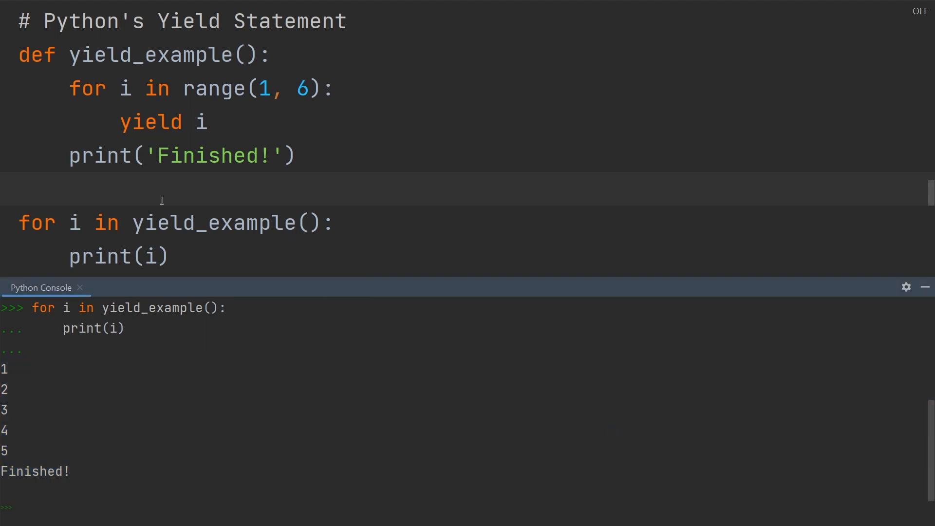
mouse_move(123, 120)
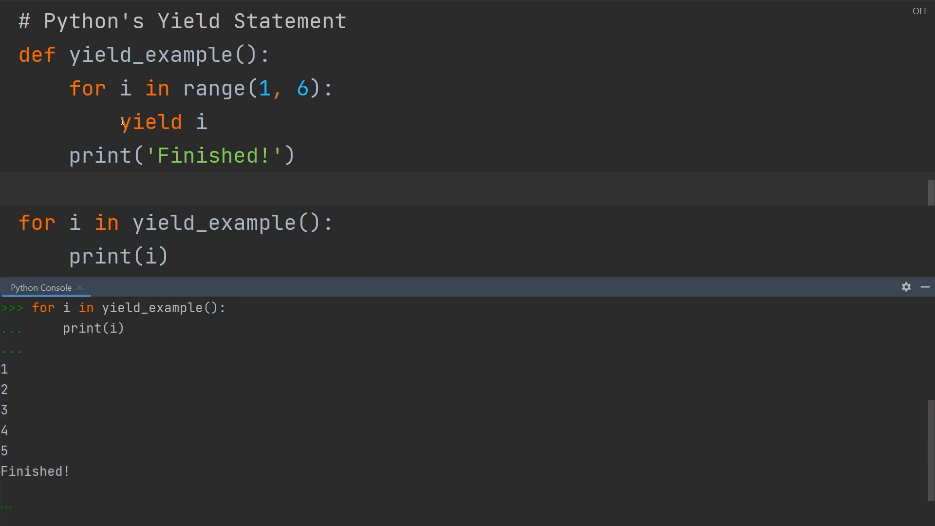
mouse_move(219, 150)
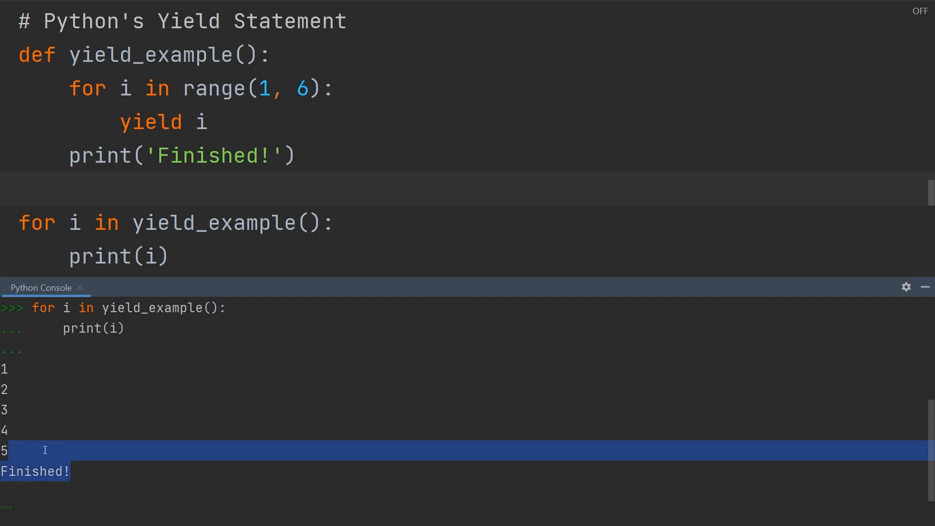
click(387, 360)
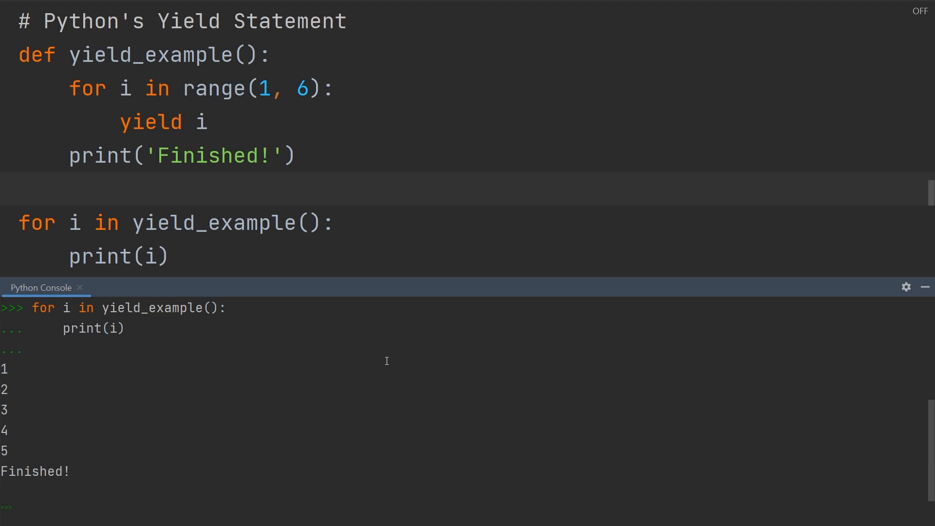
click(922, 286)
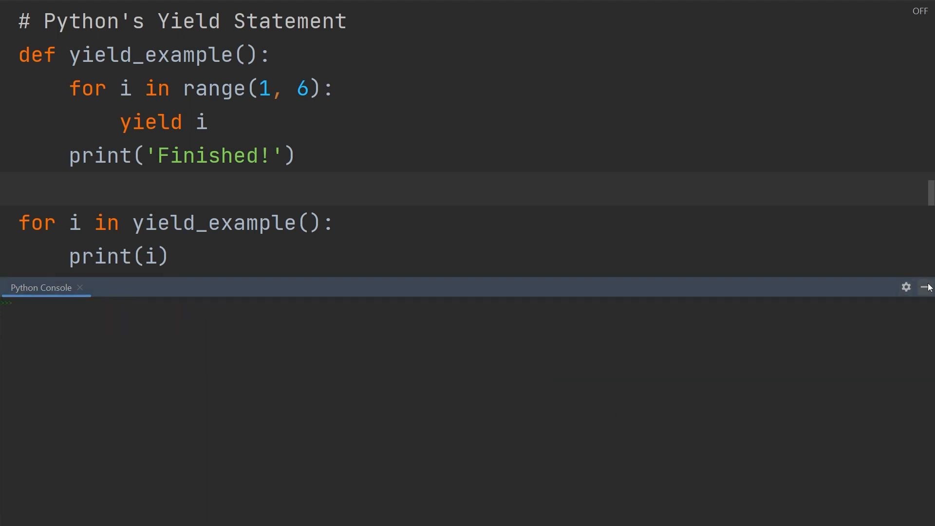
scroll(down, 3)
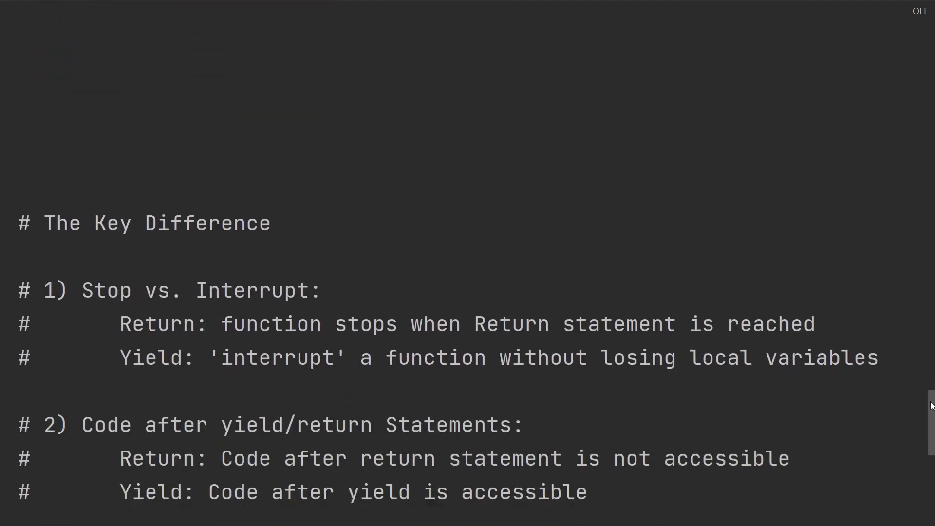
scroll(up, 3)
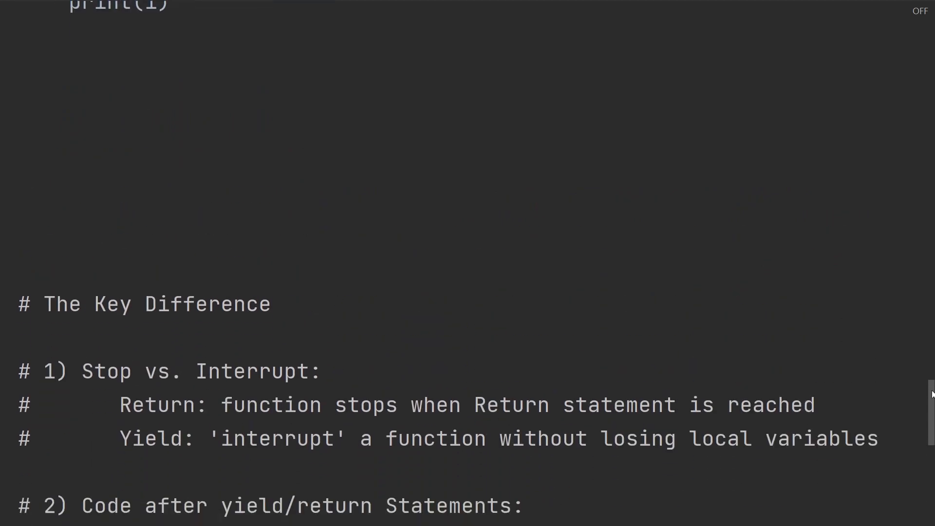
scroll(down, 3)
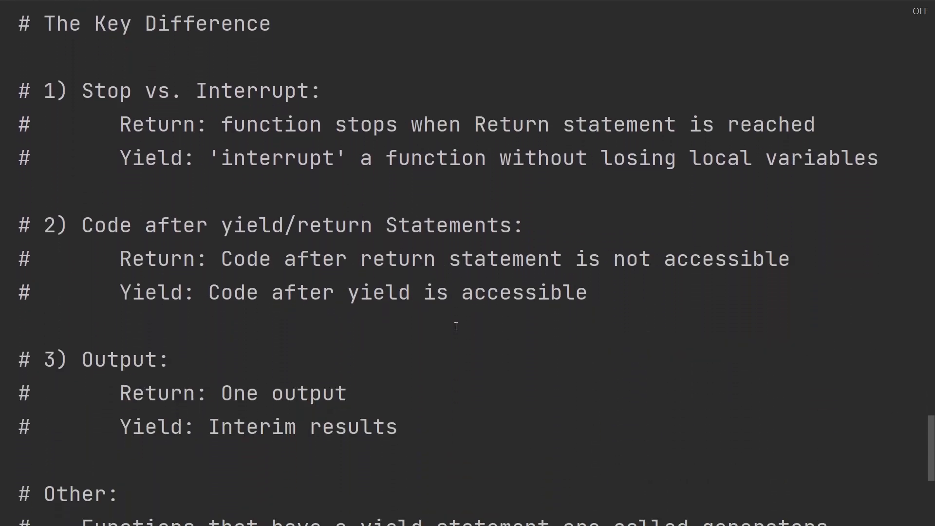
mouse_move(73, 102)
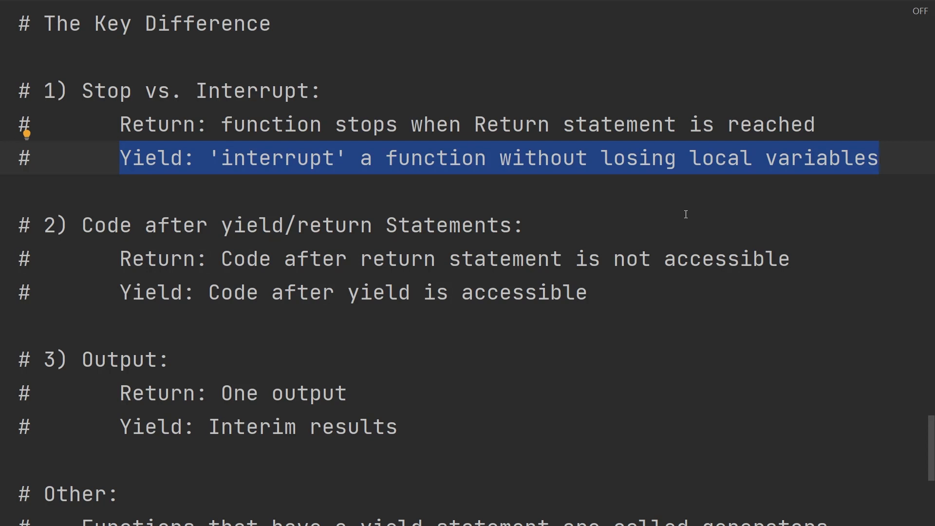
mouse_move(265, 267)
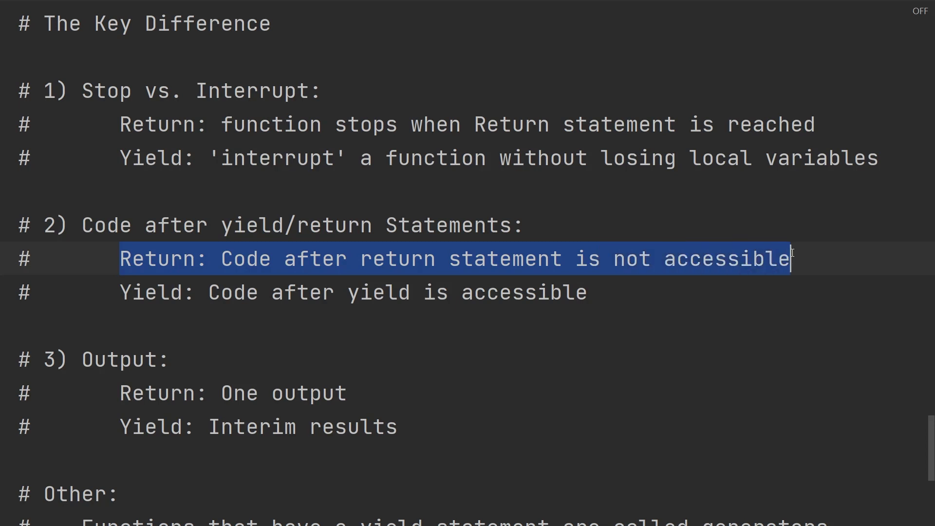
mouse_move(662, 306)
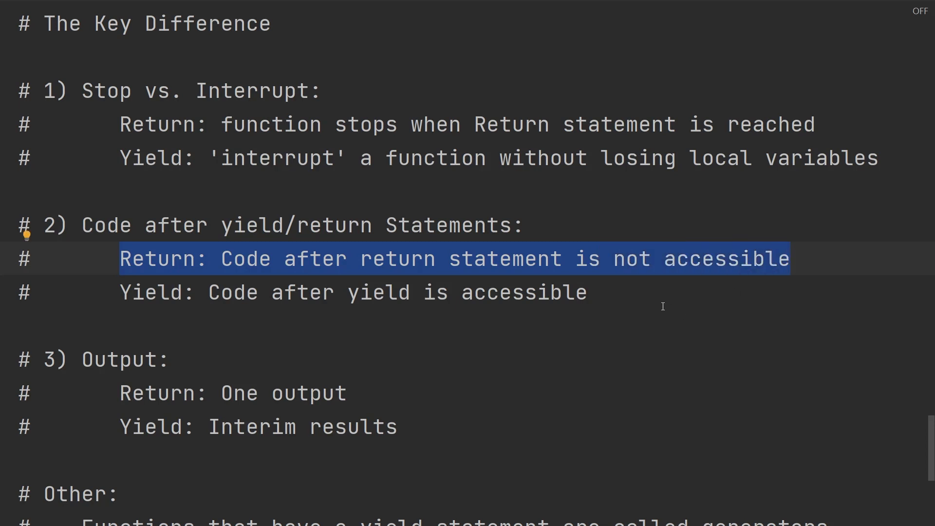
mouse_move(298, 311)
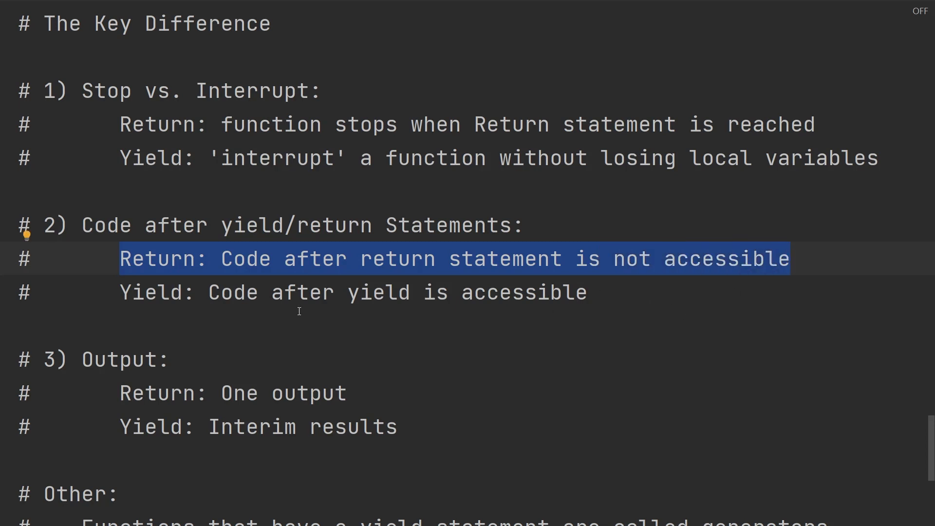
click(498, 292)
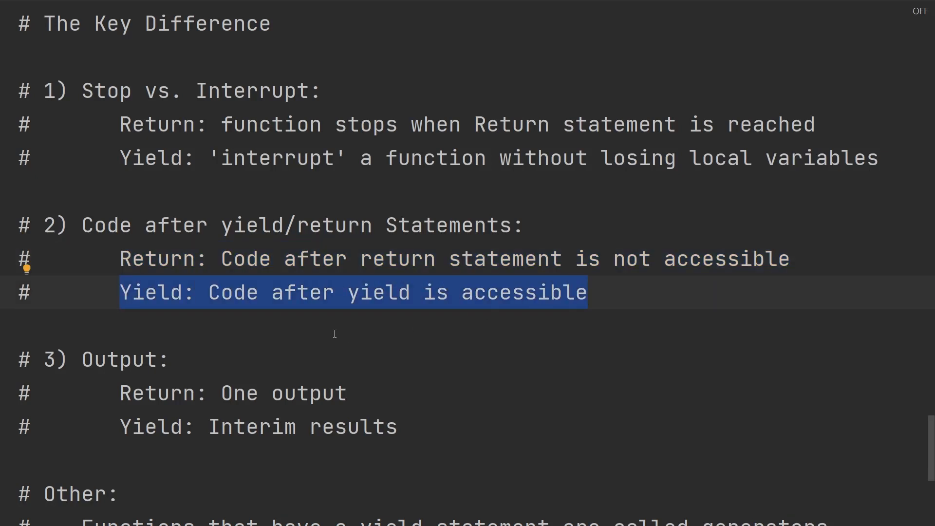
mouse_move(928, 359)
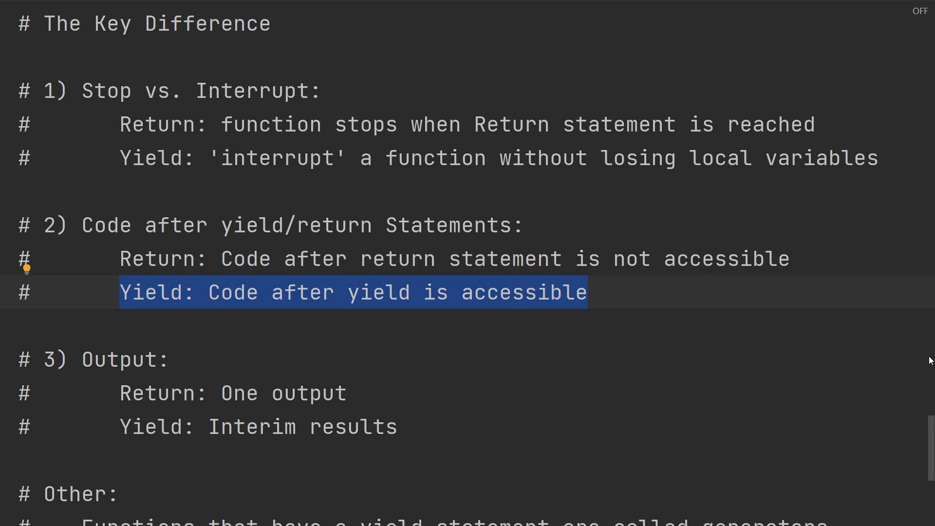
scroll(down, 3)
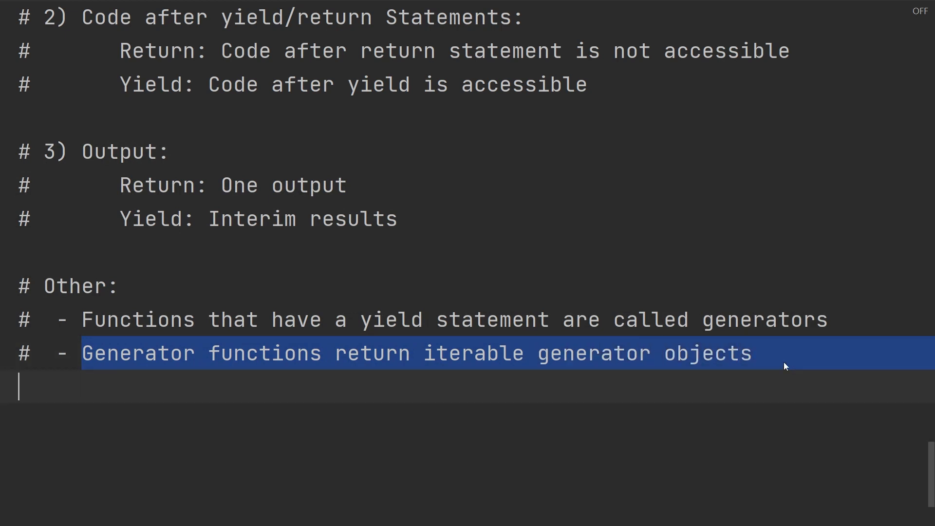
click(640, 353)
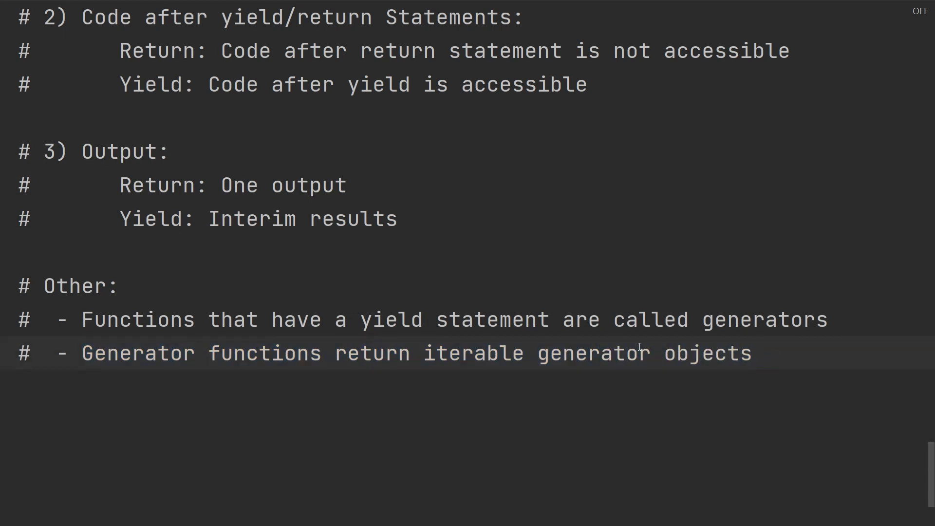